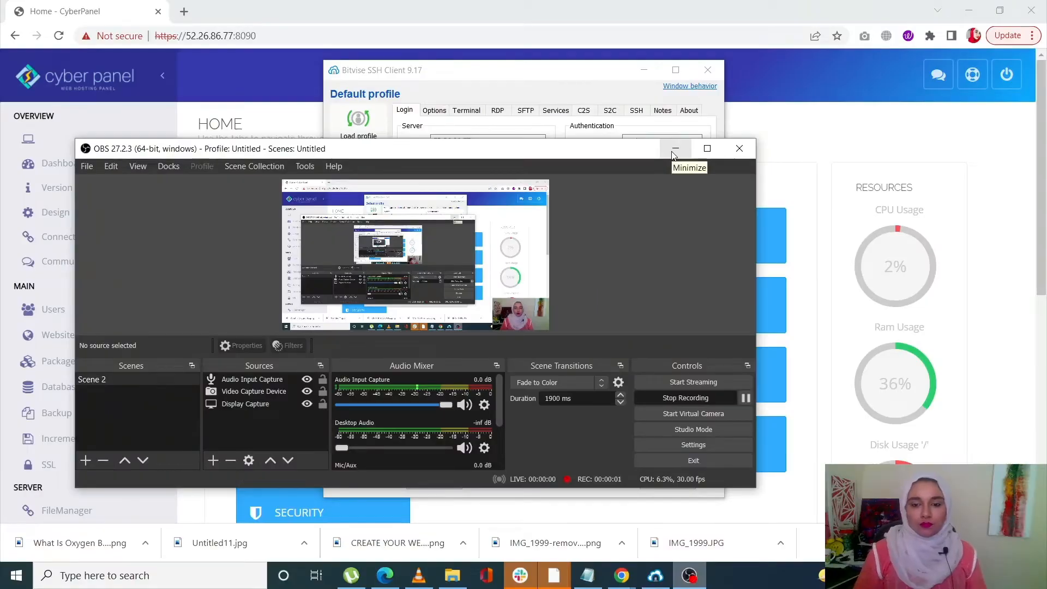
# Step: Log in to the server as root with the saved profile and open a terminal console
pyautogui.click(674, 148)
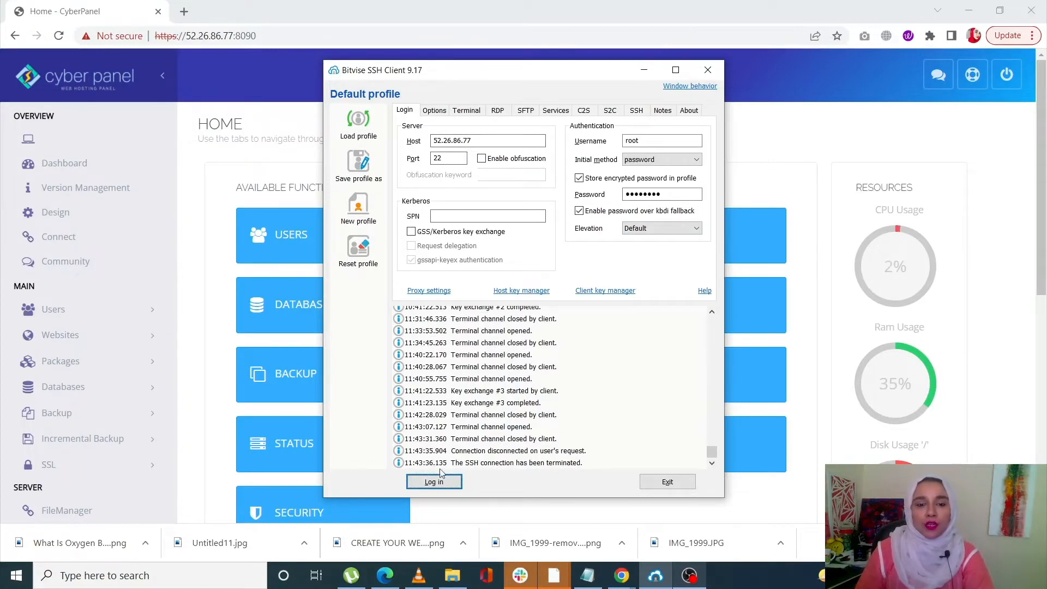
pyautogui.click(434, 482)
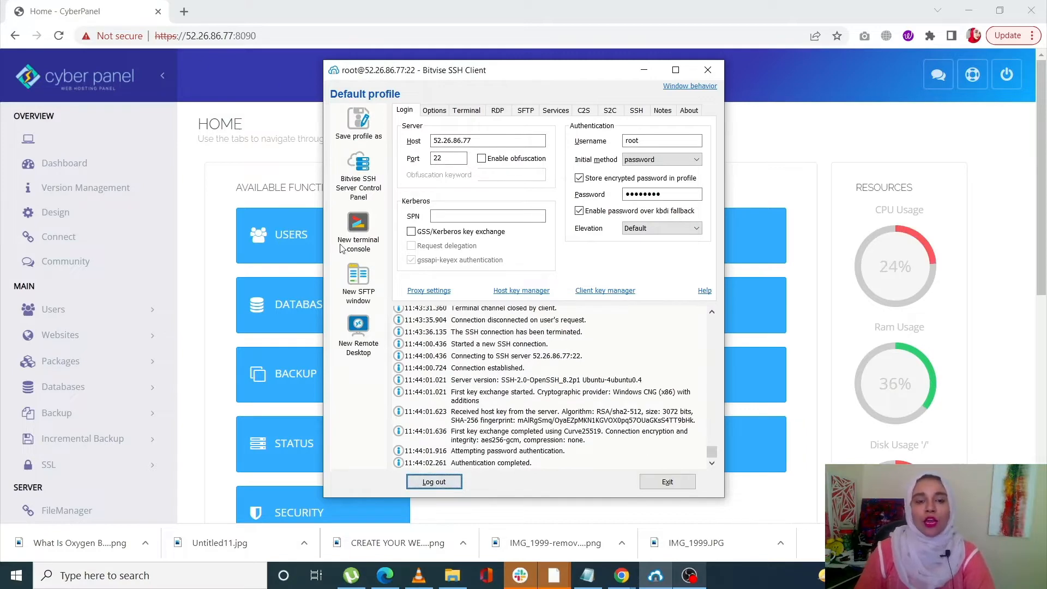
pyautogui.click(358, 225)
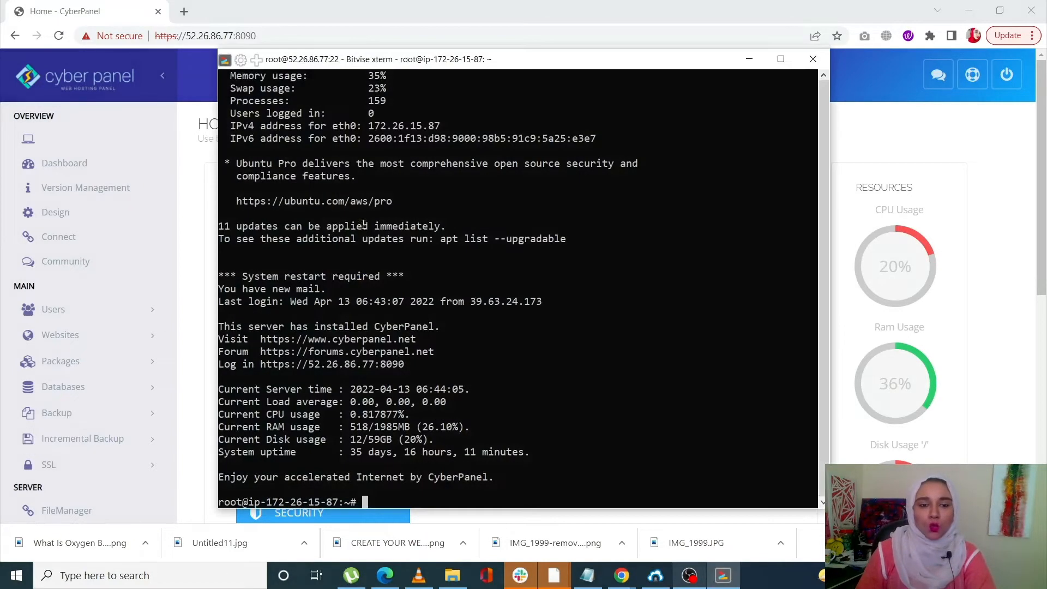
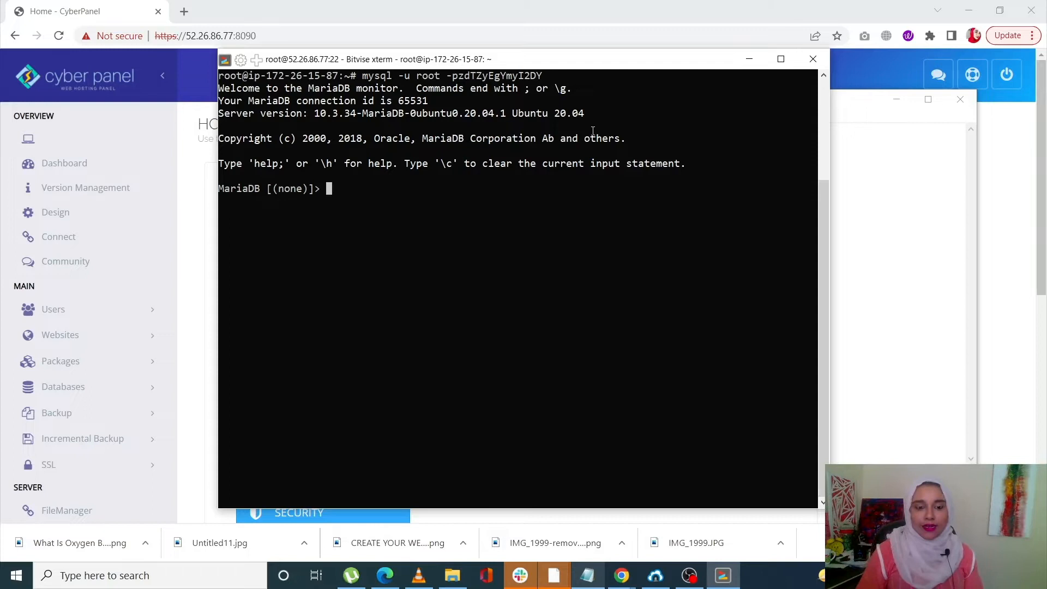
# Step: Run desc mysql.user; and scroll through the 47-column structure listing
pyautogui.write('de')
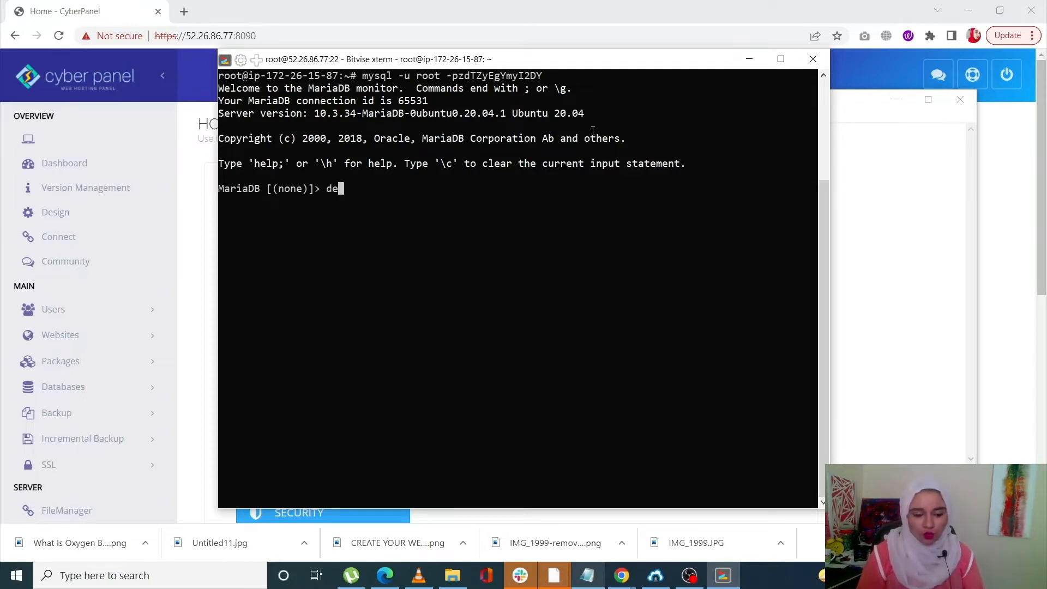
pyautogui.write('sc')
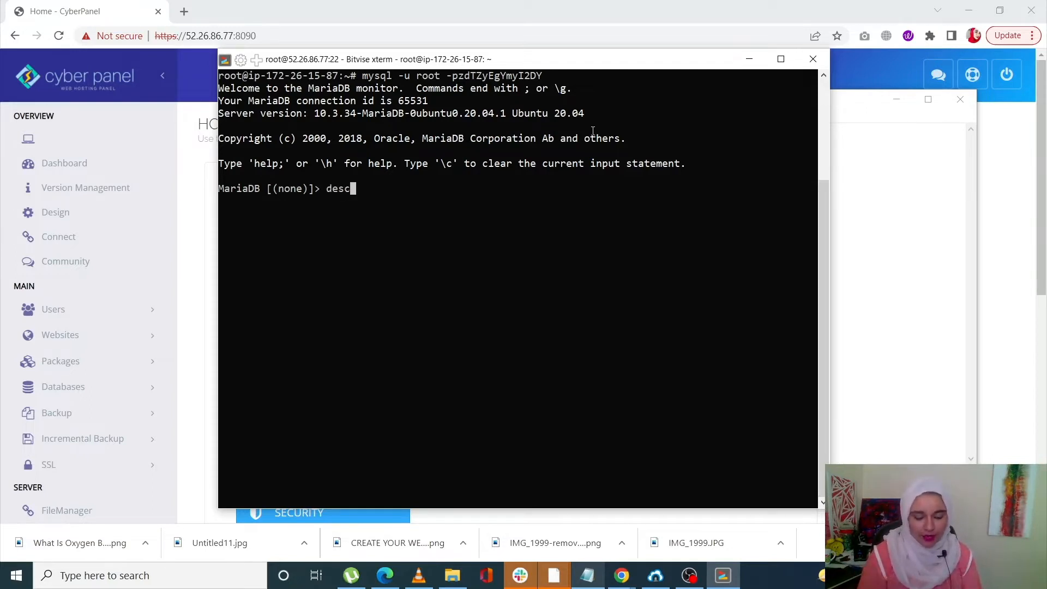
pyautogui.write('my')
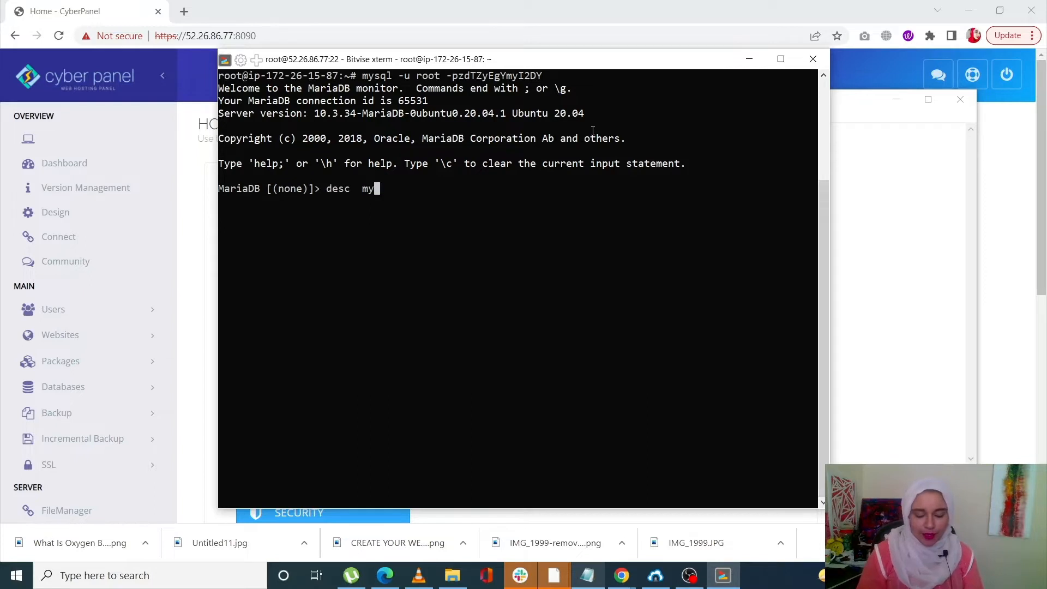
pyautogui.write('sql.')
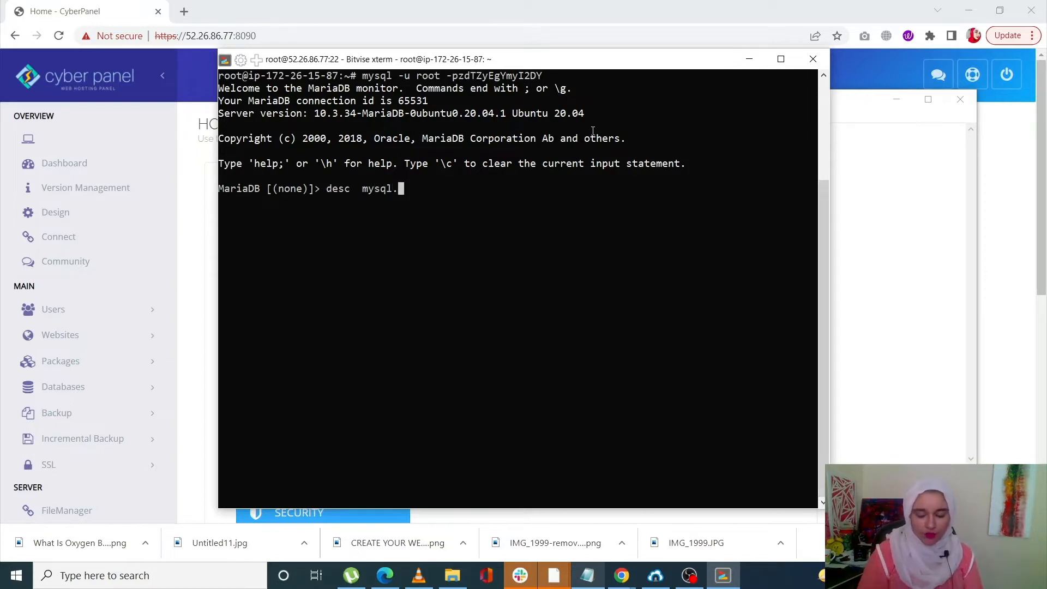
pyautogui.write('user;')
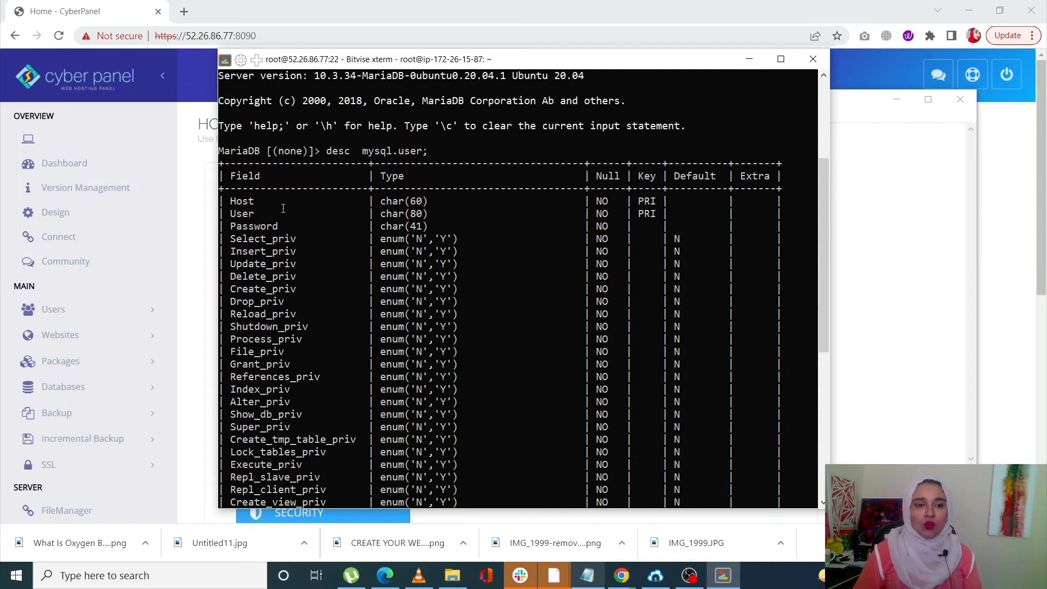
pyautogui.scroll(-3)
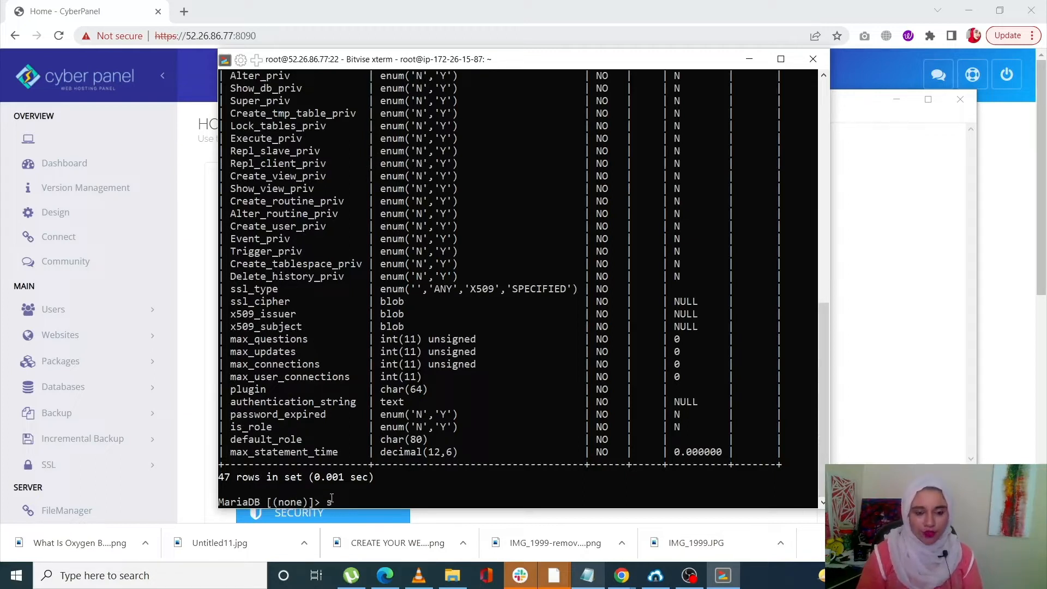
# Step: Run select user, host from mysql.user; returning 174 rows, and hide Notepad
pyautogui.write('select')
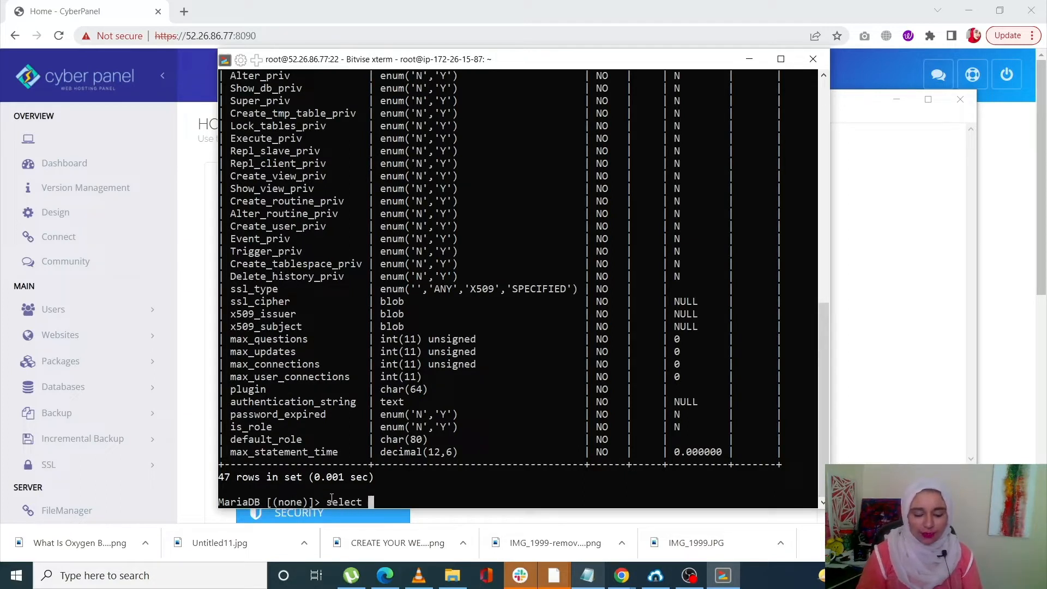
pyautogui.write('user,')
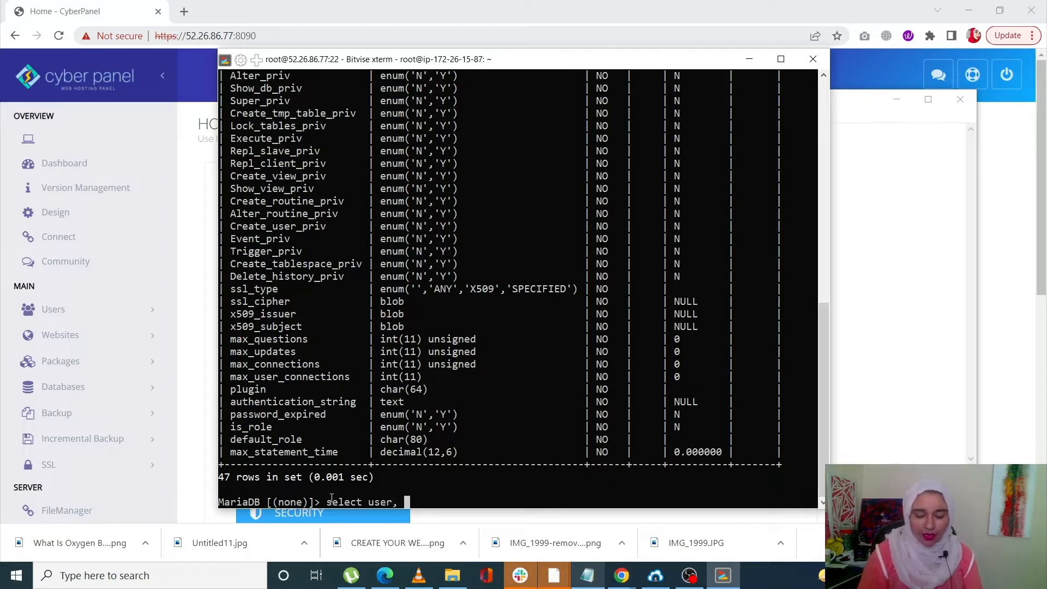
pyautogui.write('host from mysql')
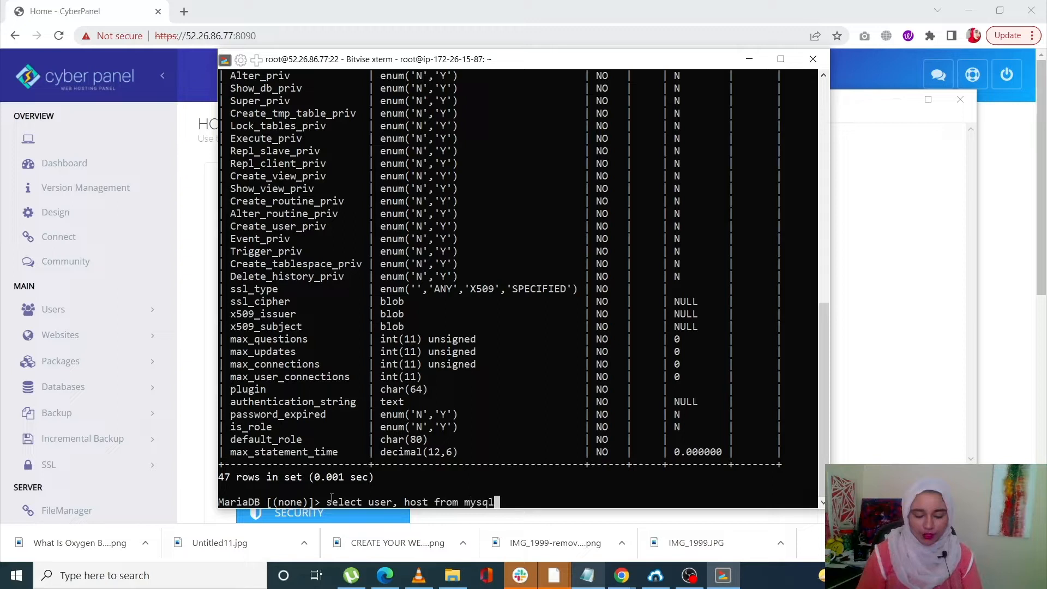
pyautogui.write('.user')
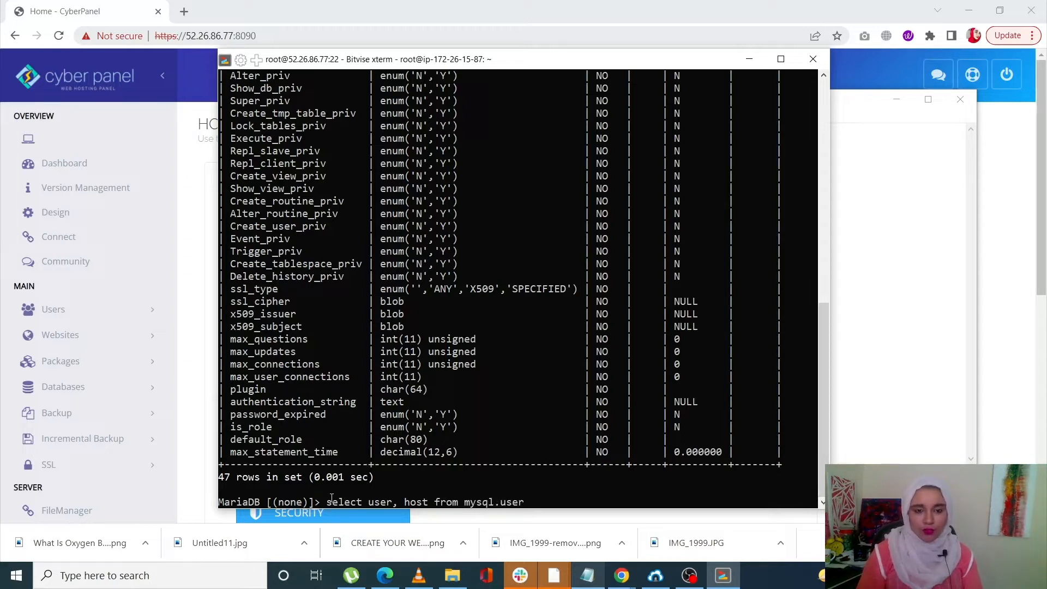
pyautogui.write(';')
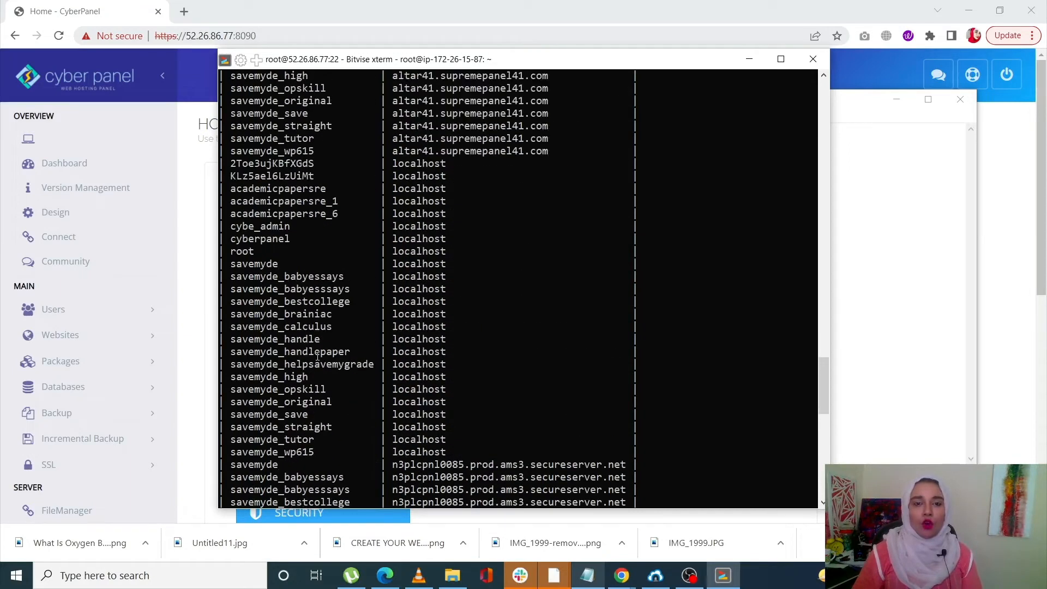
pyautogui.scroll(-3)
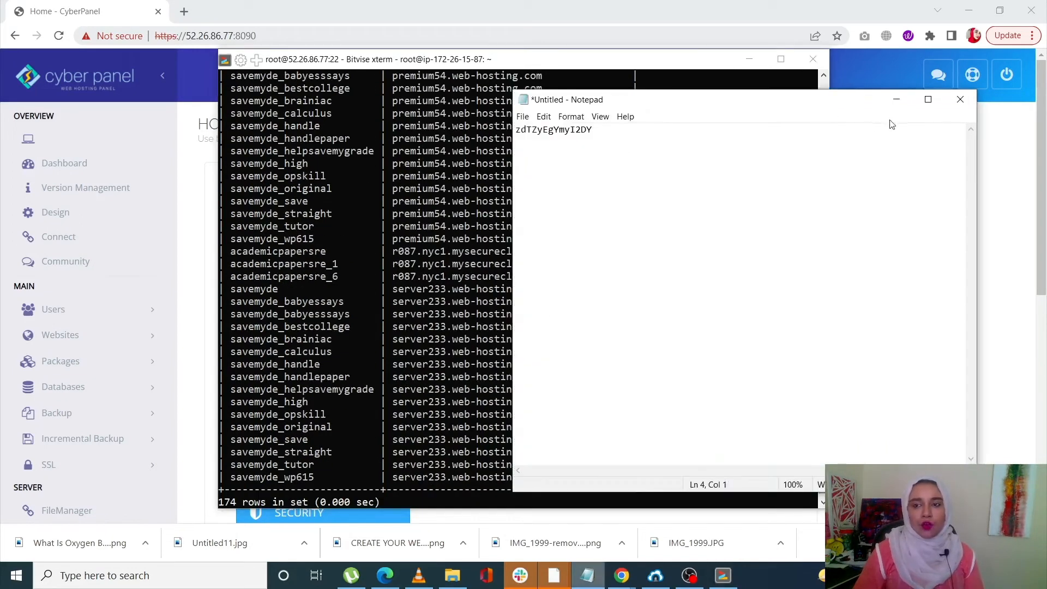
pyautogui.click(960, 99)
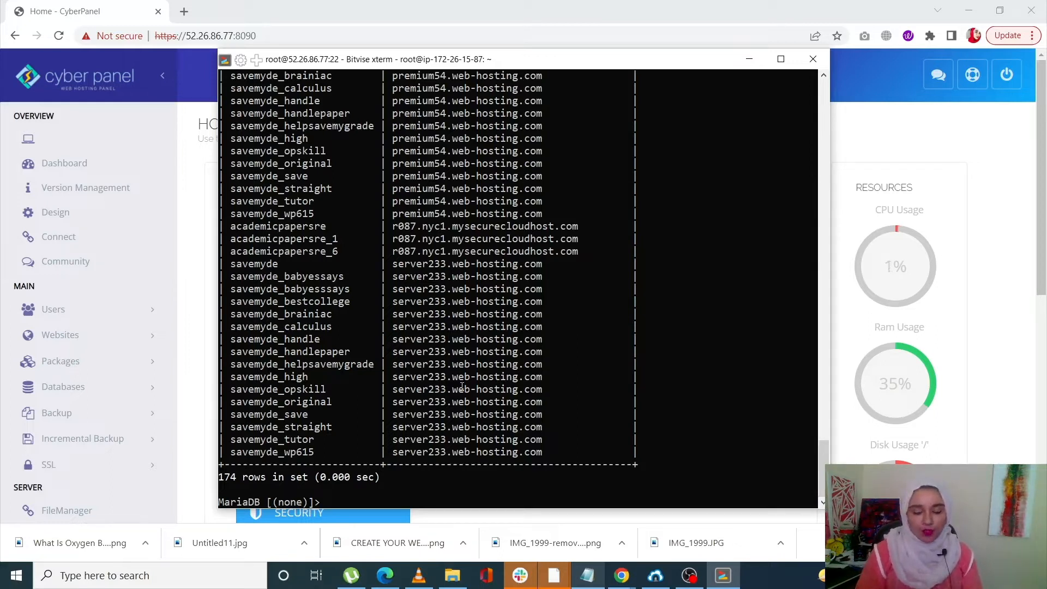
# Step: Run select user, db, command from information_schema.processlist; in the MariaDB monitor
pyautogui.write('select')
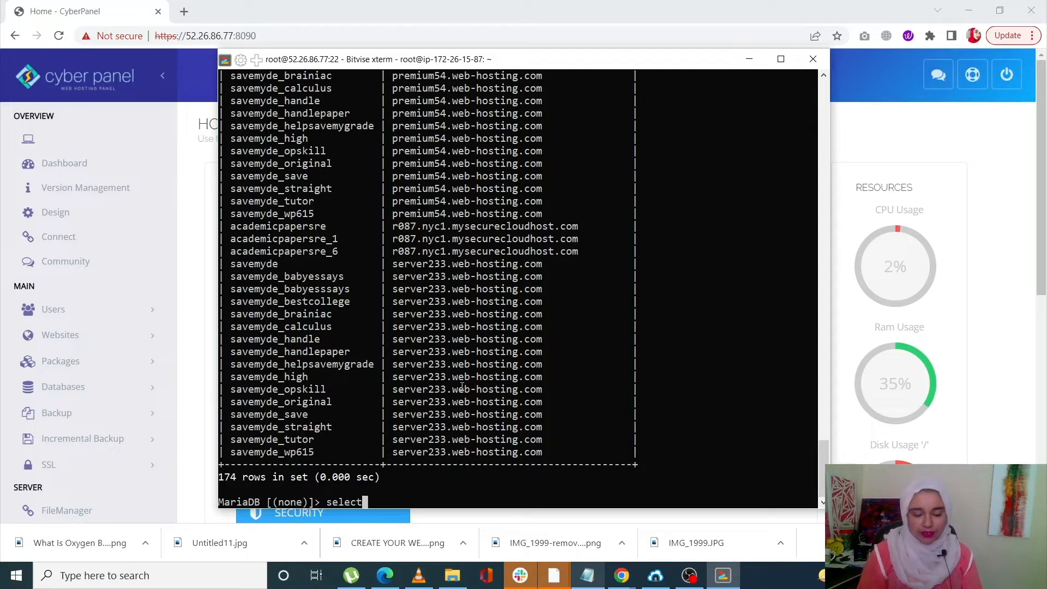
pyautogui.write('user,')
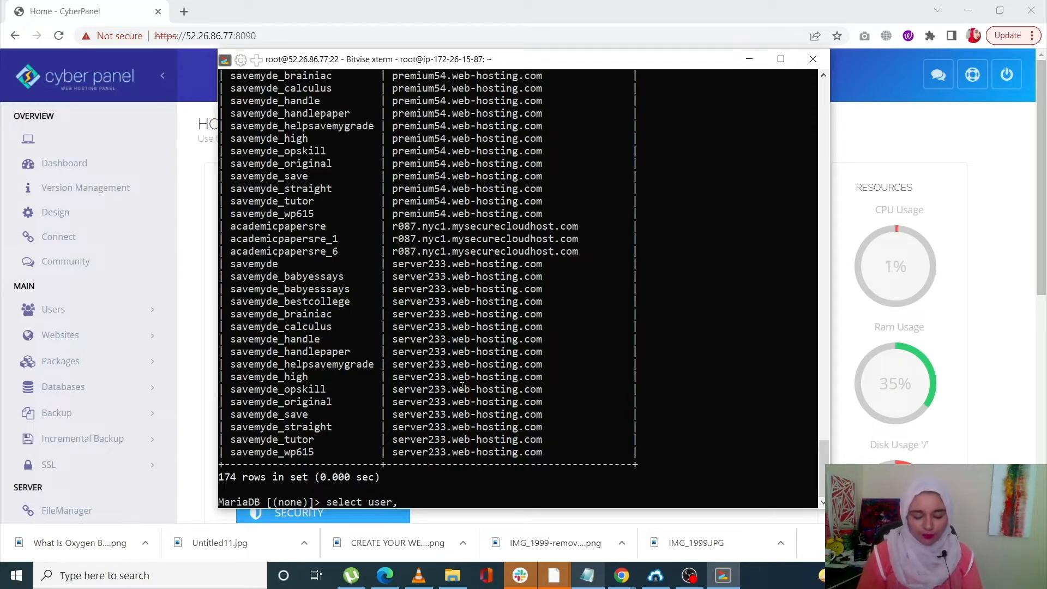
pyautogui.write('db')
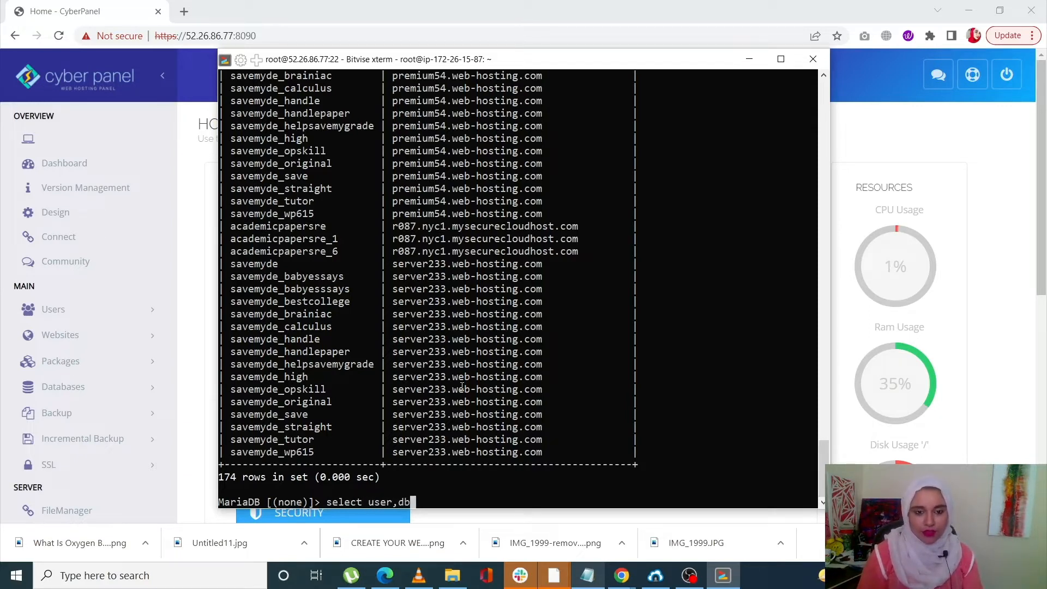
pyautogui.press('Backspace')
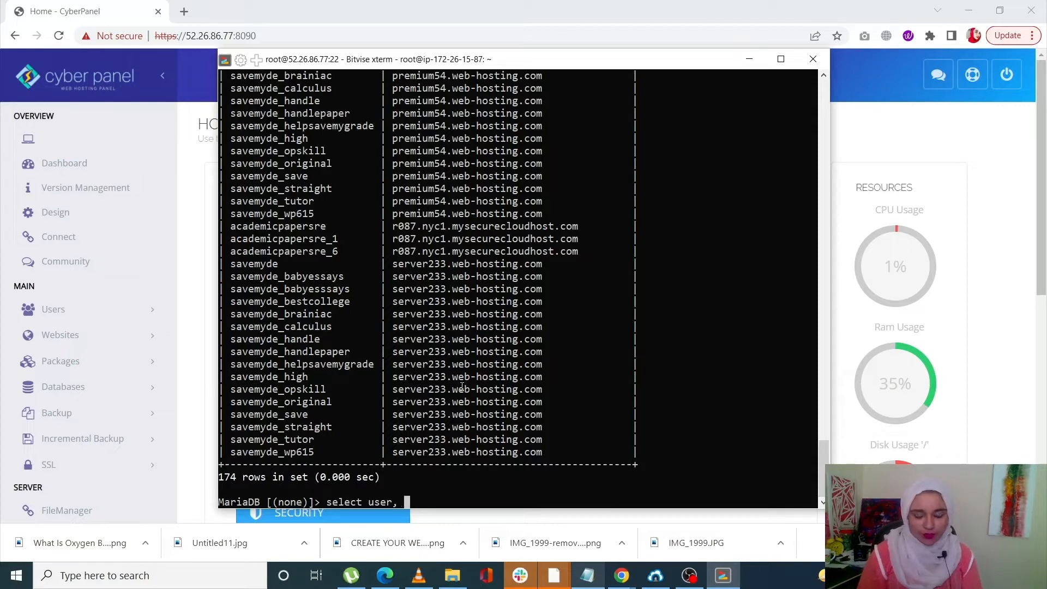
pyautogui.write('db,')
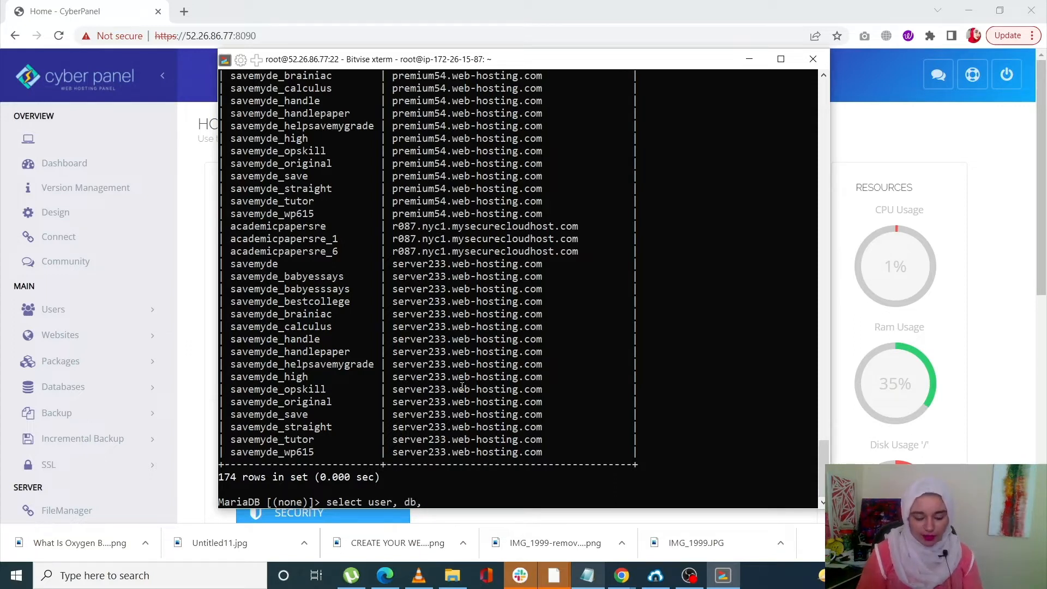
pyautogui.write('command')
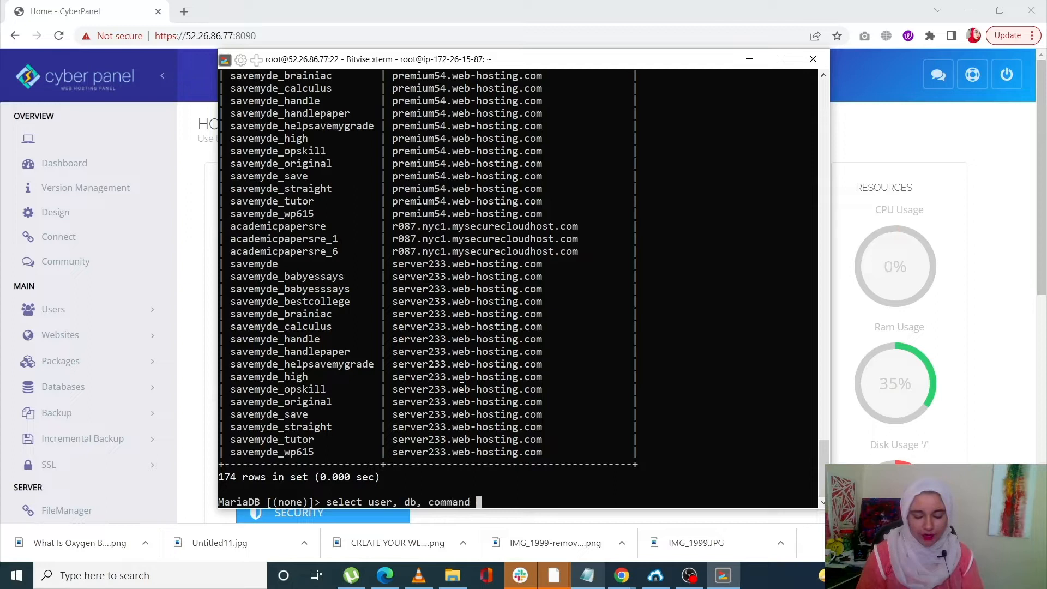
pyautogui.write('from information')
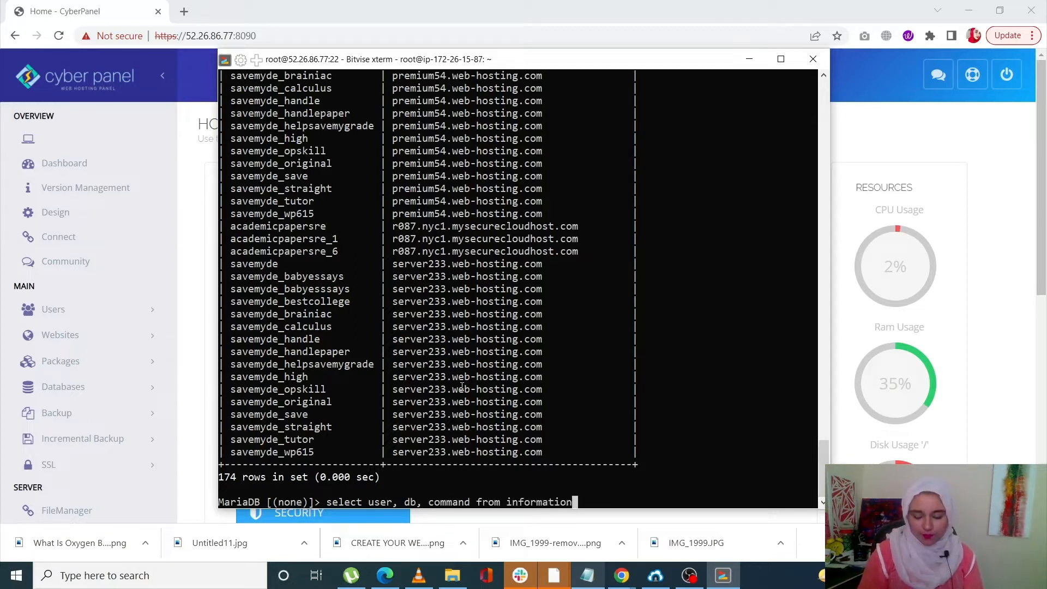
pyautogui.write('_schema')
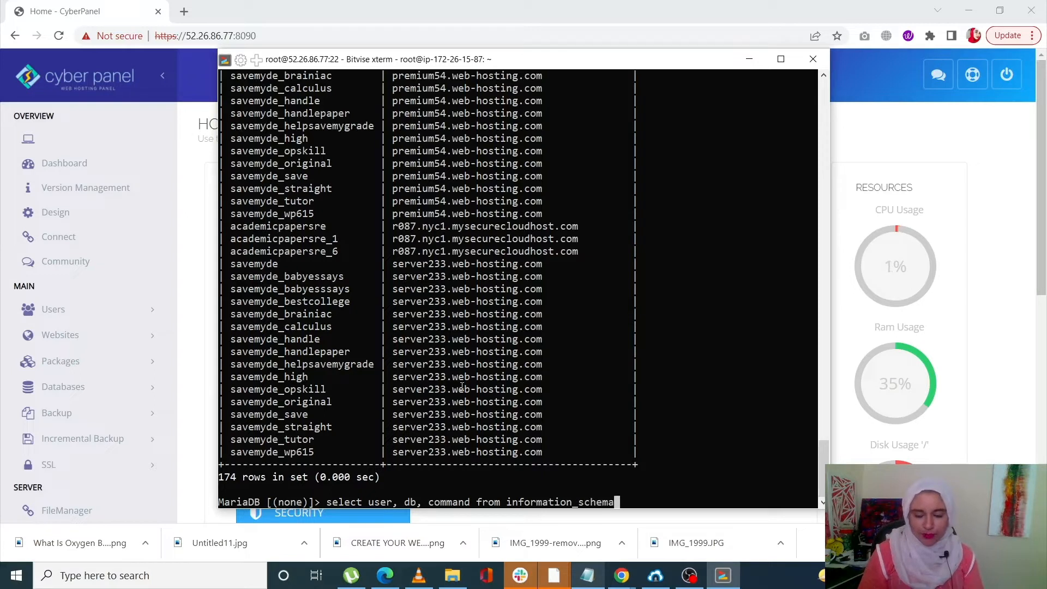
pyautogui.write('.process')
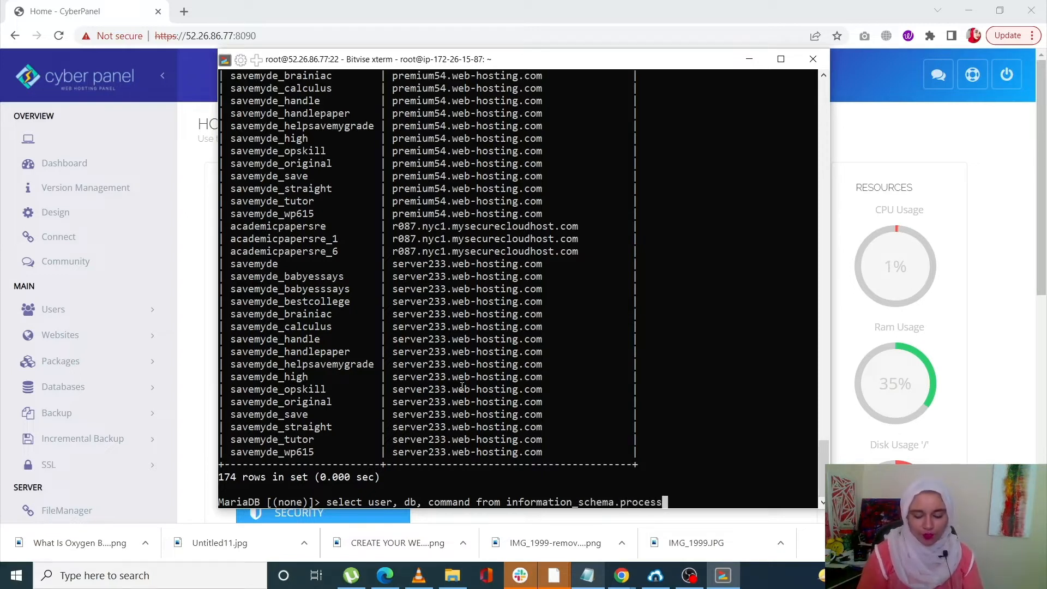
pyautogui.write('list;')
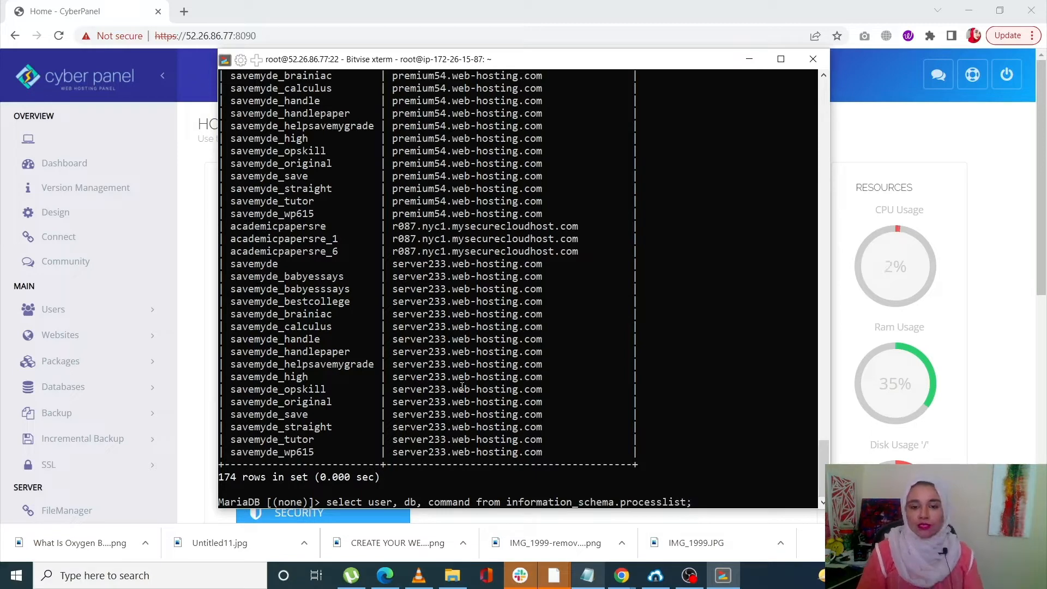
pyautogui.press('Return')
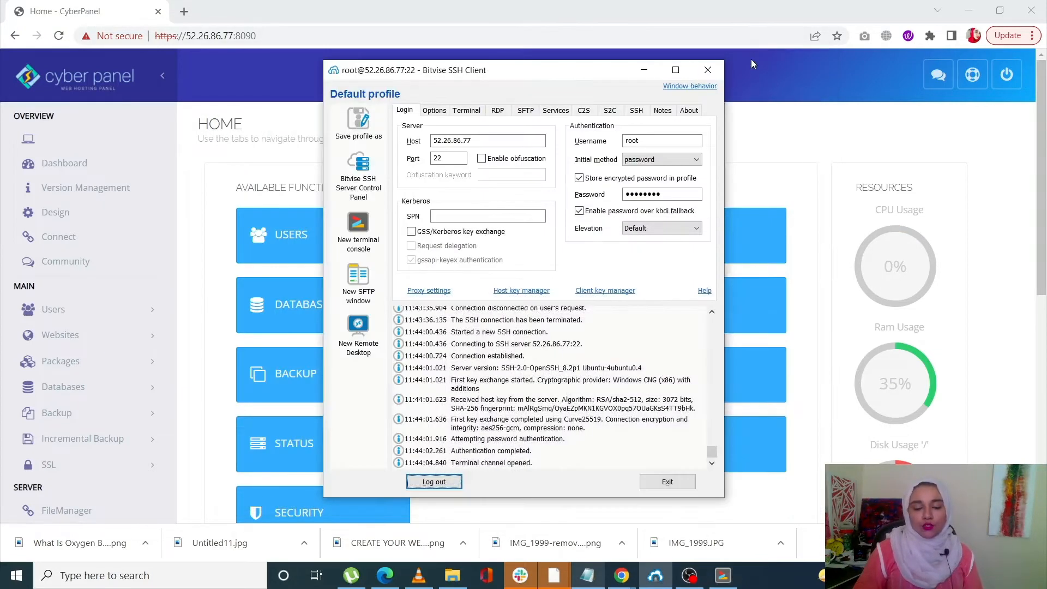
pyautogui.moveTo(499, 119)
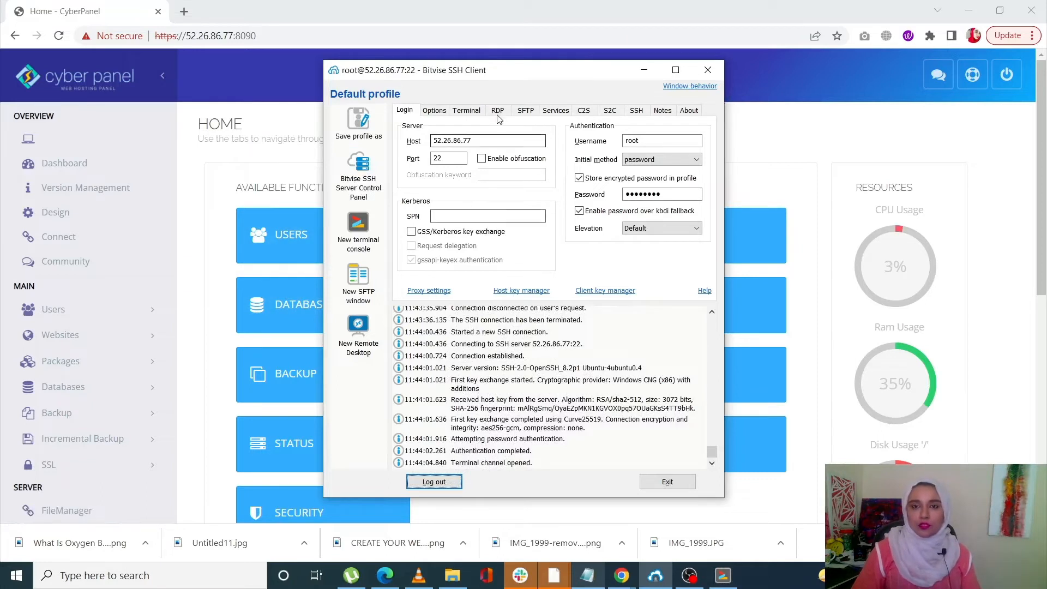
# Step: Hide the SSH client and launch phpMyAdmin from CyberPanel's Databases menu
pyautogui.click(708, 69)
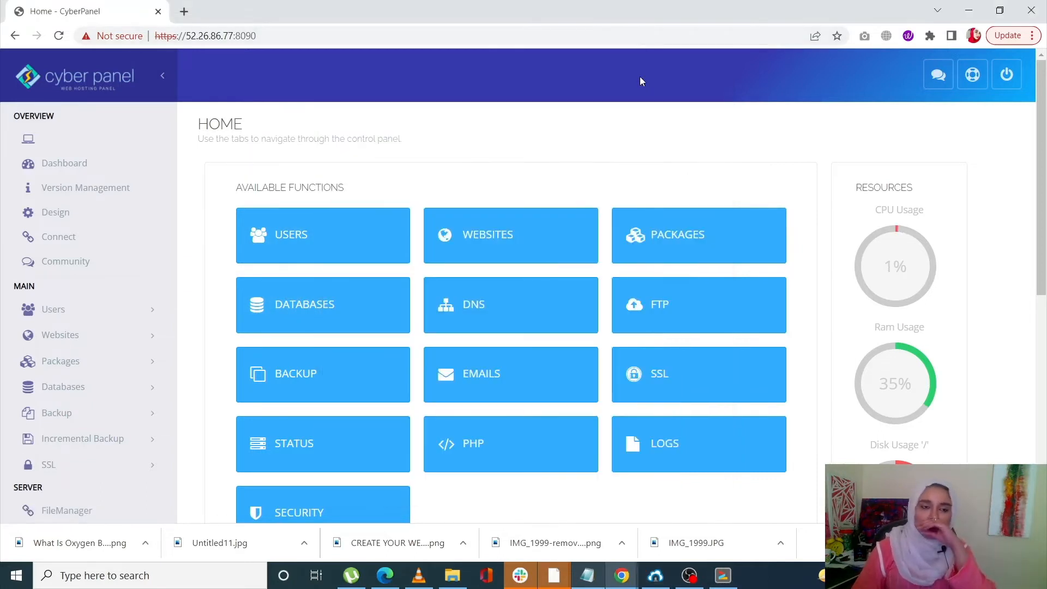
pyautogui.scroll(-3)
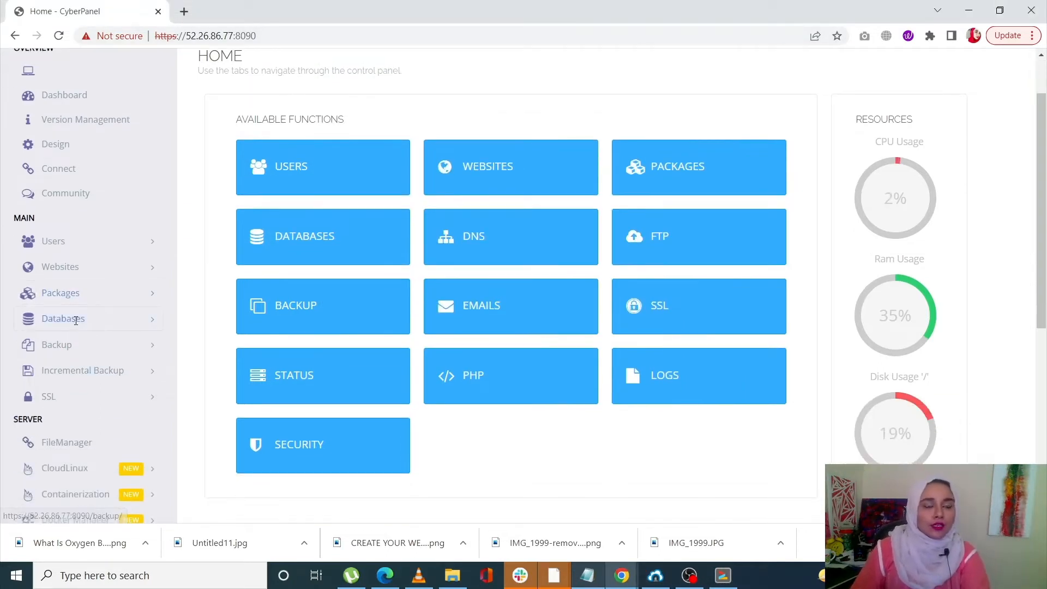
pyautogui.click(64, 318)
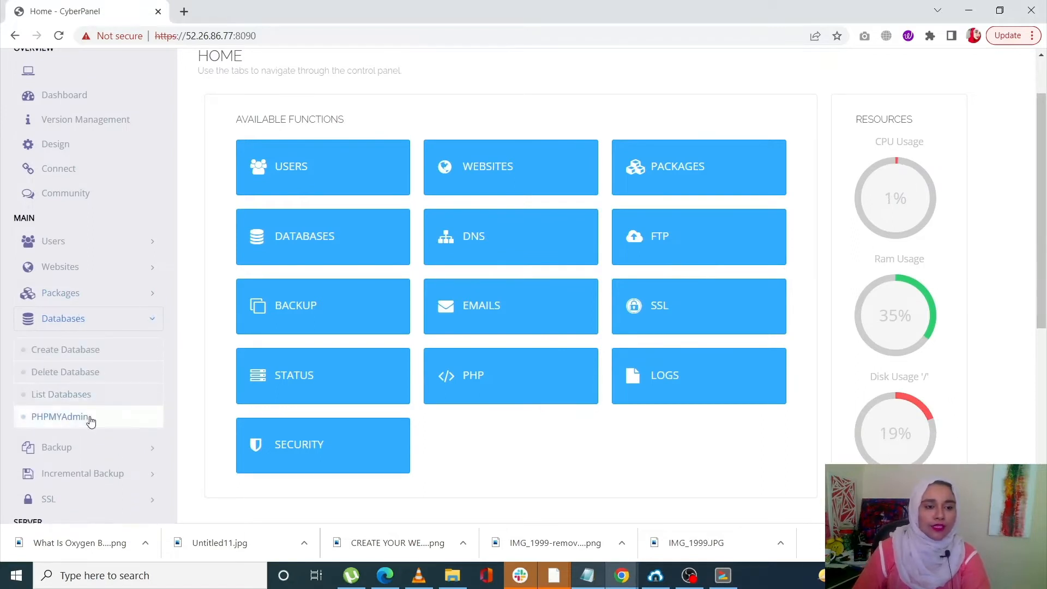
pyautogui.click(59, 417)
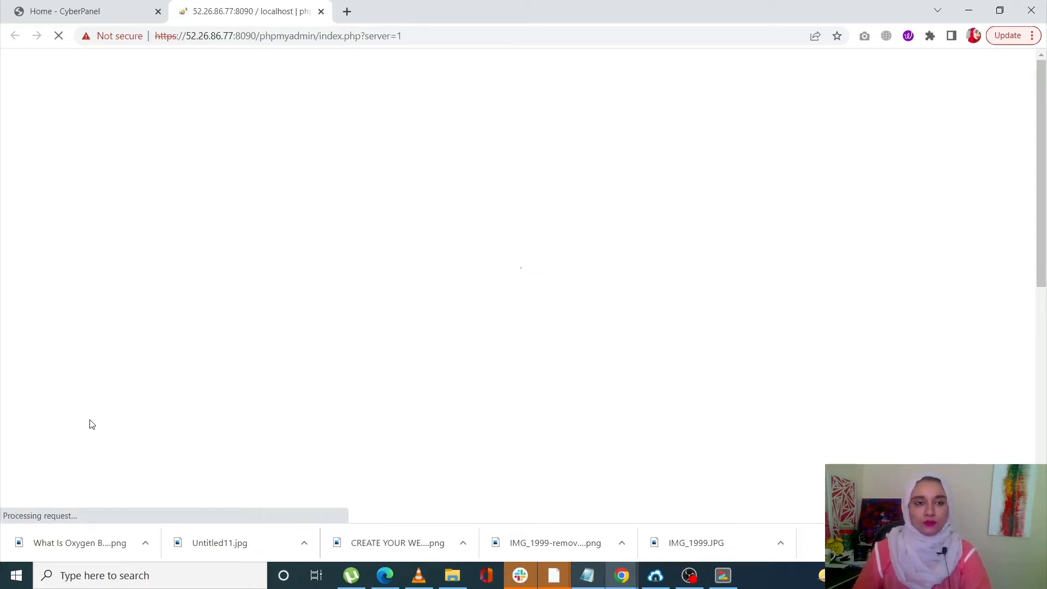
pyautogui.moveTo(74, 431)
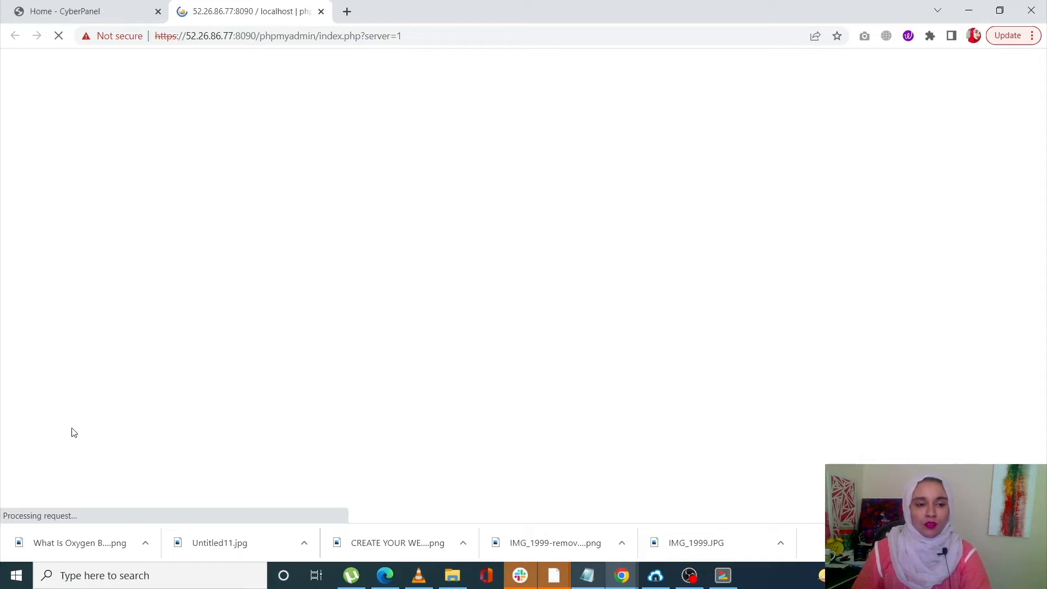
pyautogui.moveTo(365, 416)
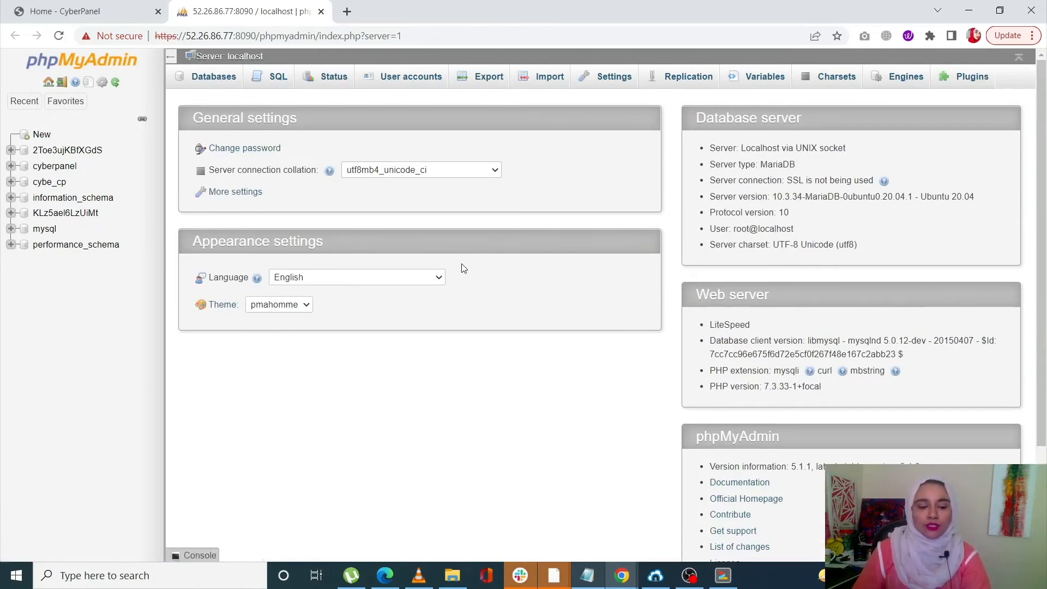
pyautogui.moveTo(263, 85)
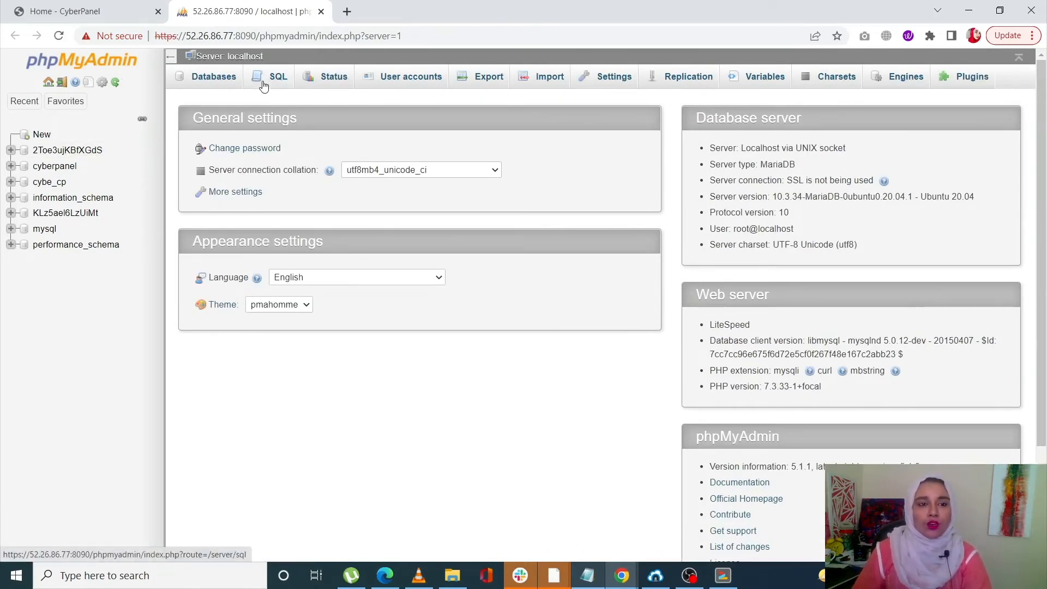
# Step: Switch to the SQL tab on the phpMyAdmin server home page
pyautogui.click(278, 77)
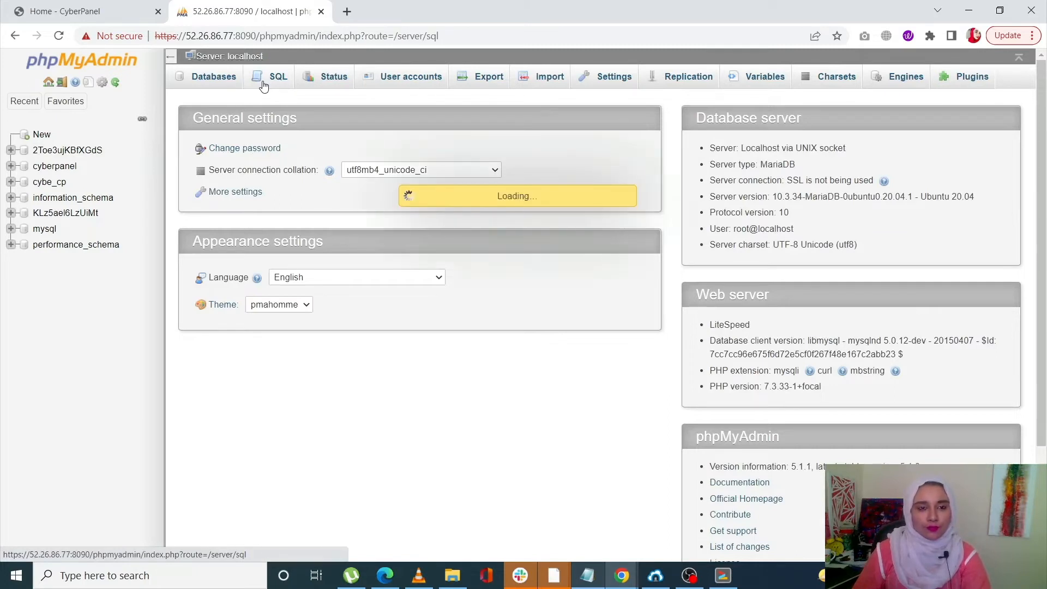
# Step: Enter desc mysql.user; in the SQL editor and run it with Go
pyautogui.click(278, 76)
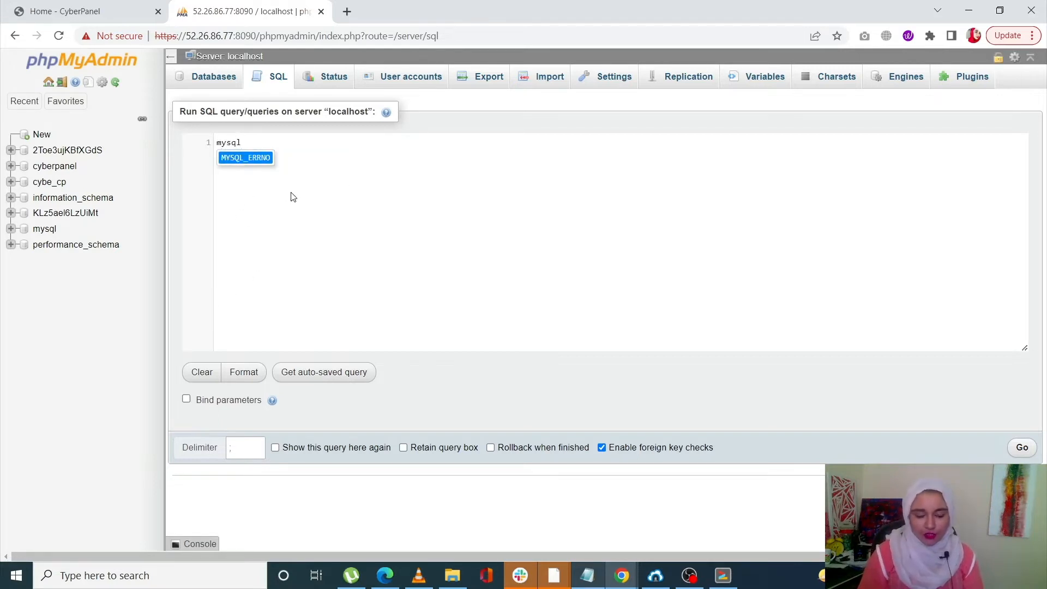
pyautogui.write('-u')
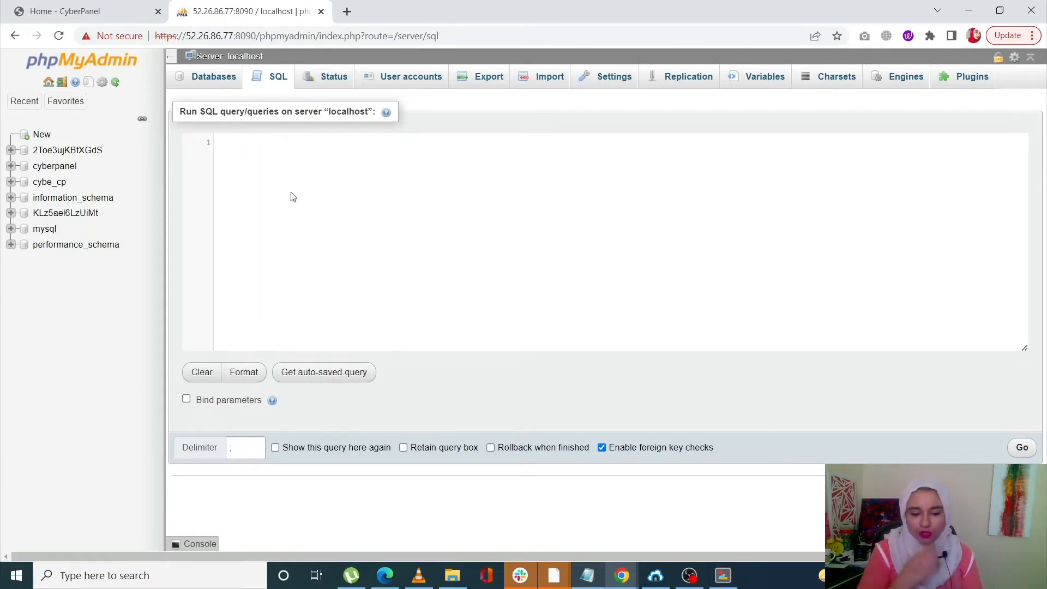
pyautogui.write('desc')
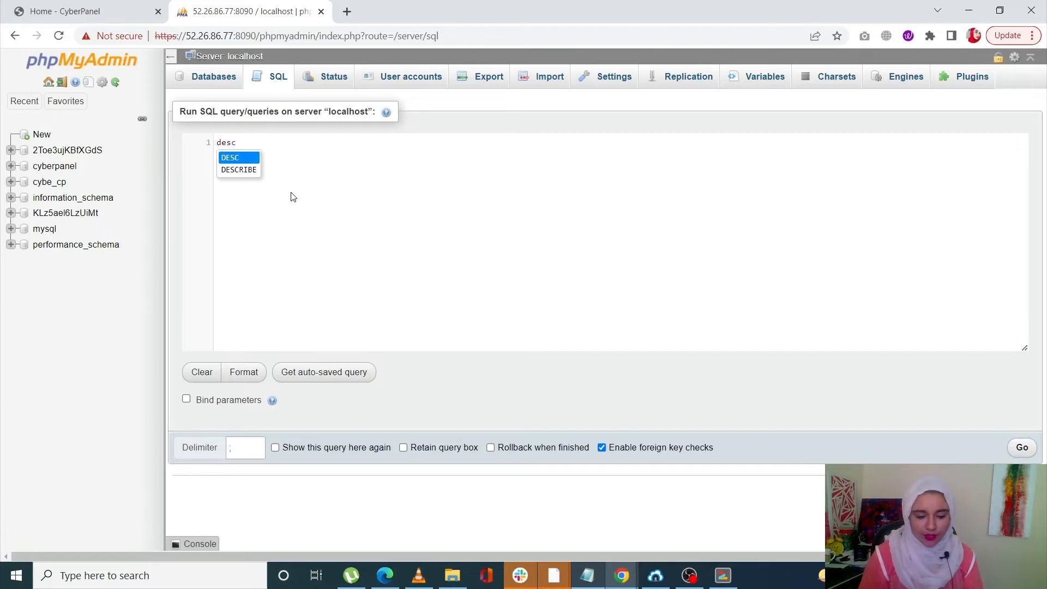
pyautogui.write('mysql')
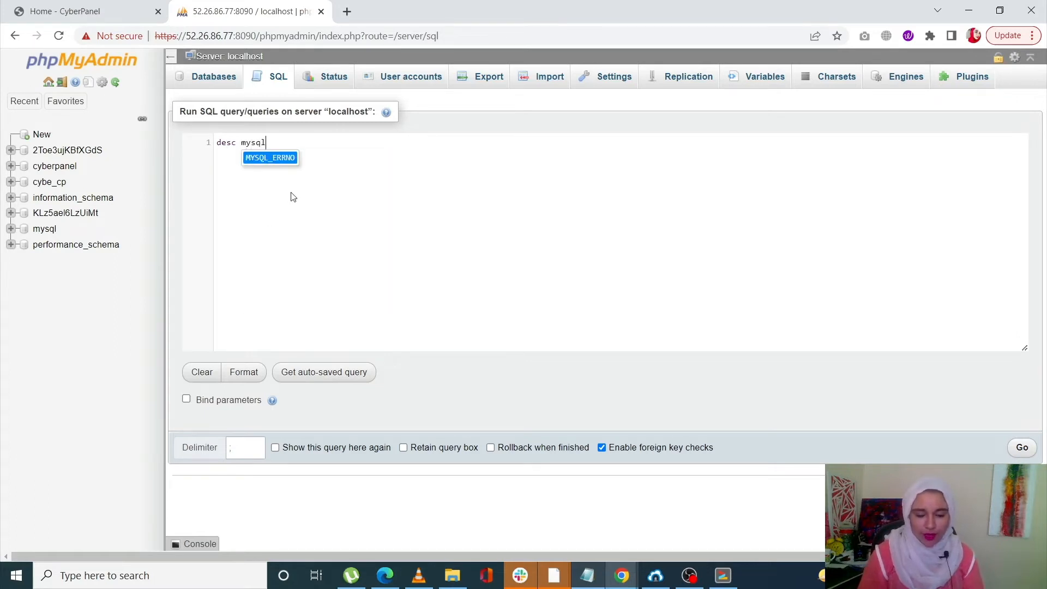
pyautogui.write('.user')
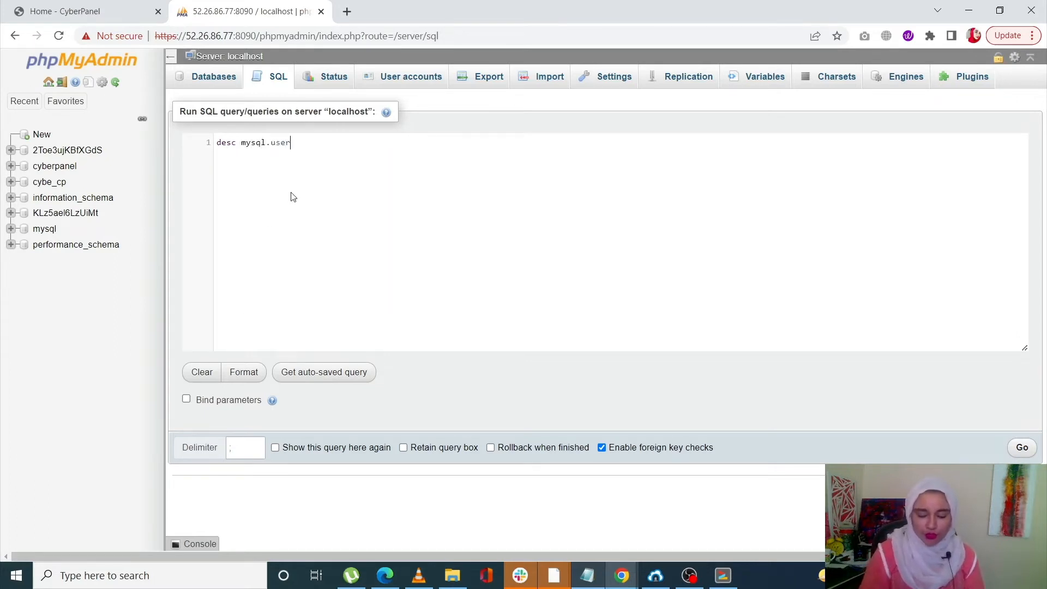
pyautogui.write(';')
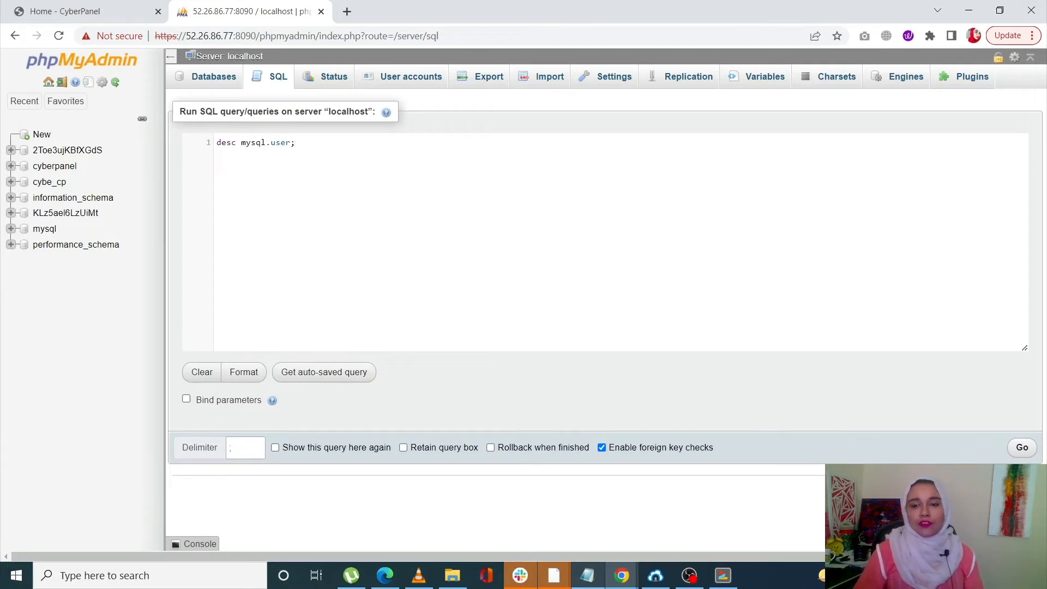
pyautogui.click(1022, 447)
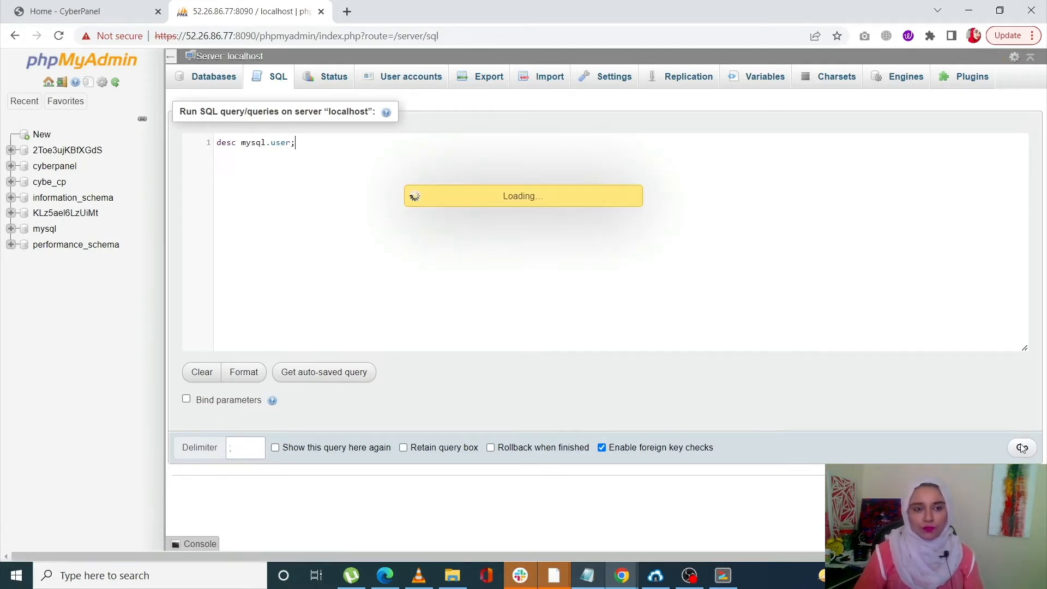
pyautogui.click(1022, 448)
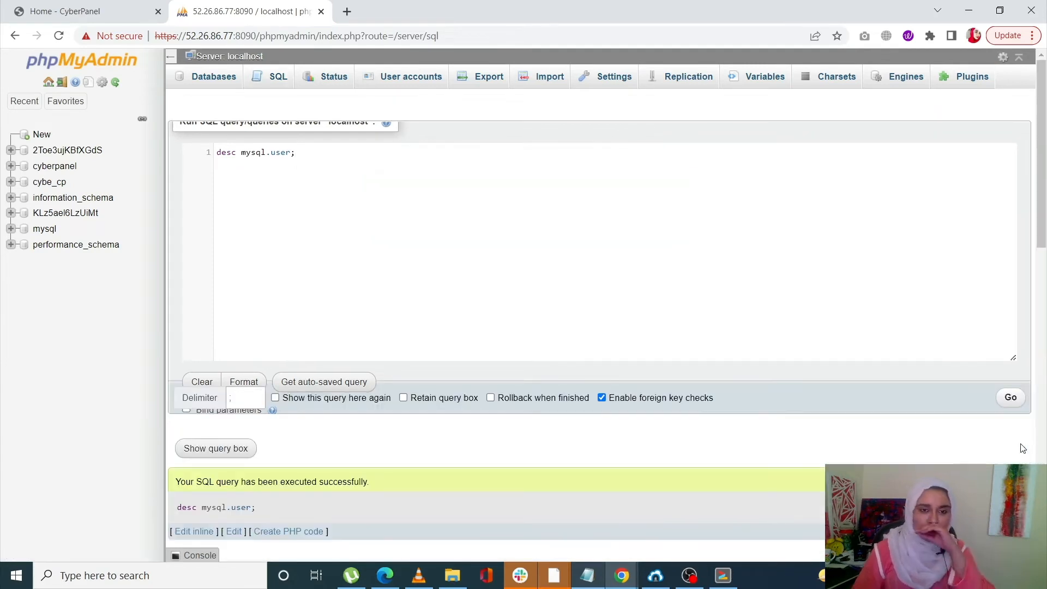
pyautogui.moveTo(622, 335)
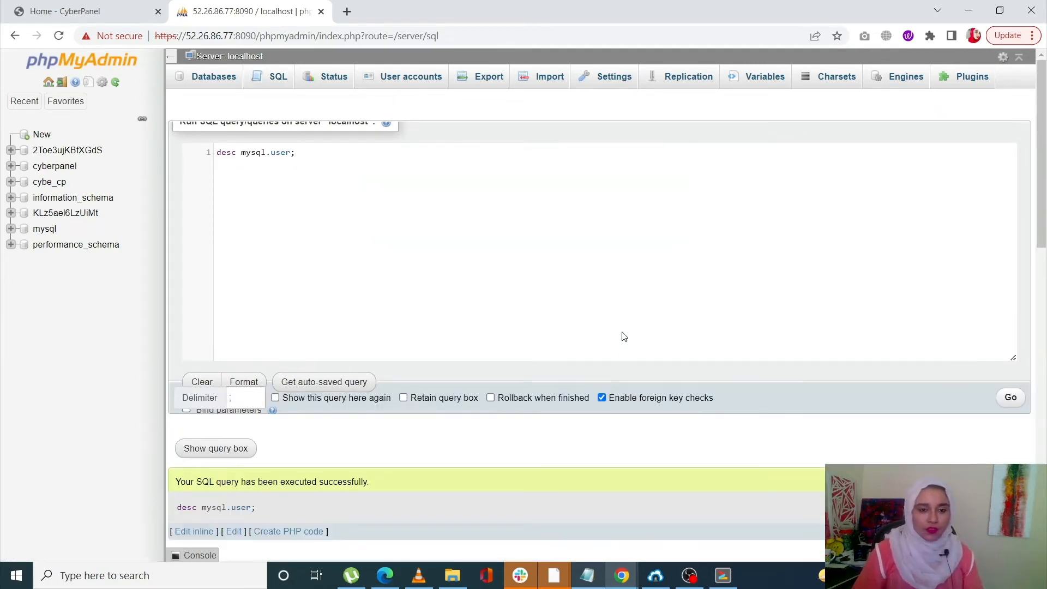
pyautogui.moveTo(632, 522)
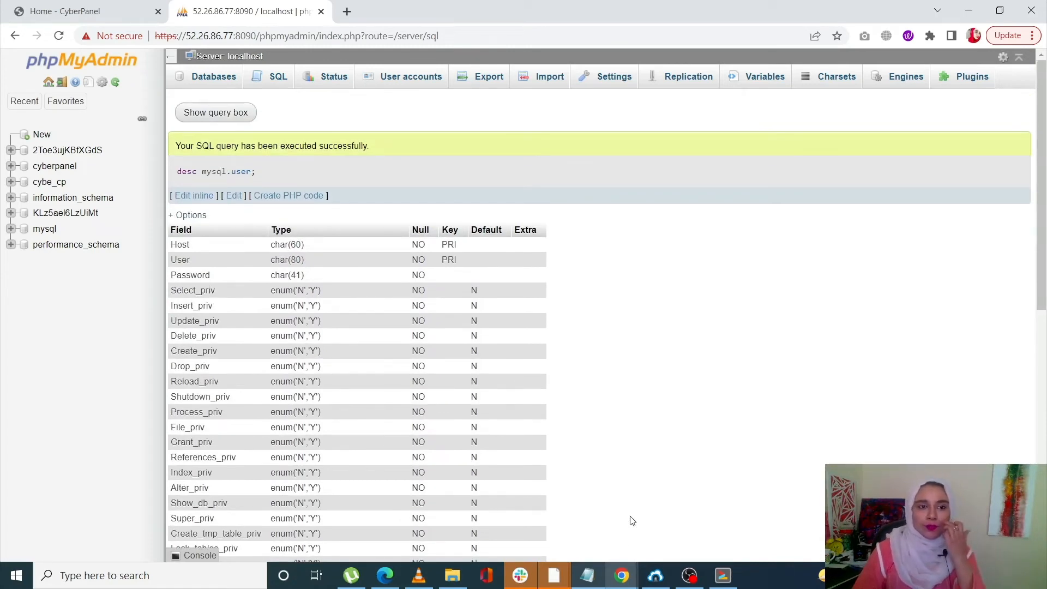
pyautogui.moveTo(636, 522)
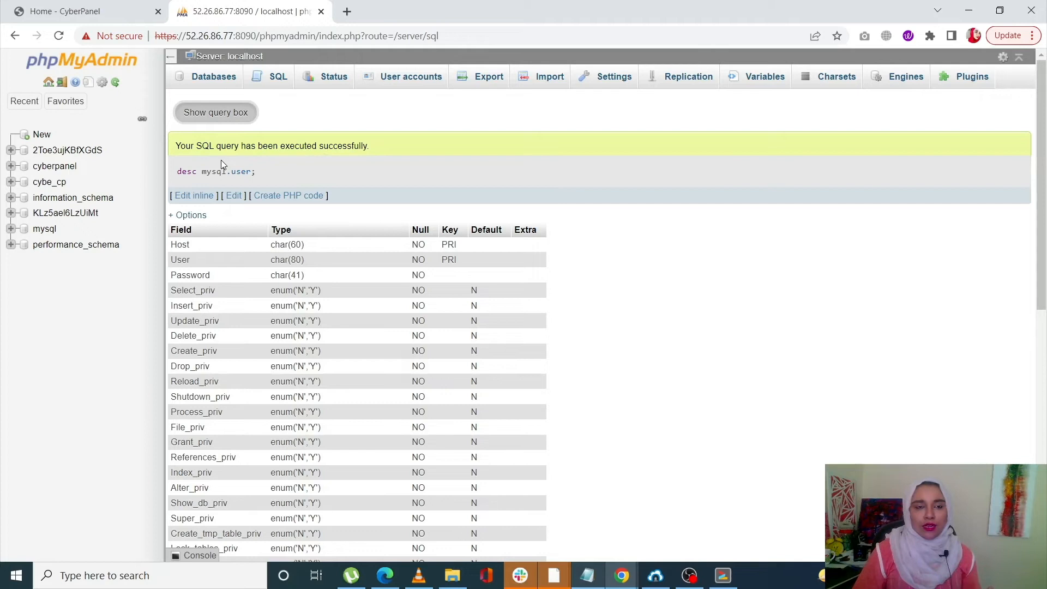
# Step: Reopen the SQL query box above the results and select the old describe query text
pyautogui.click(216, 112)
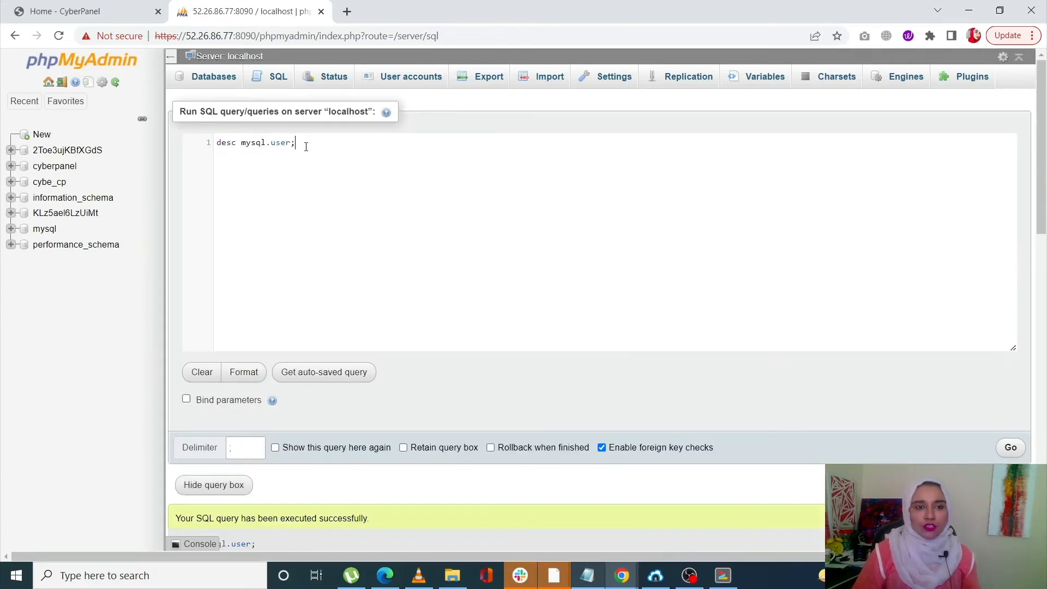
pyautogui.tripleClick(253, 142)
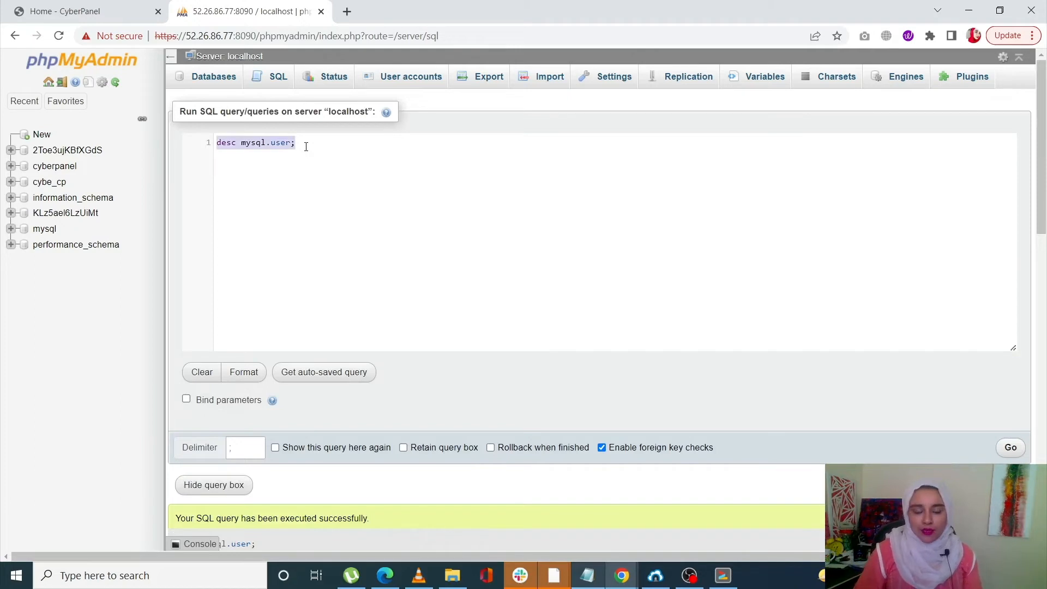
# Step: Clear the editor and enter select user, host from mysql.user; as the new query
pyautogui.click(202, 372)
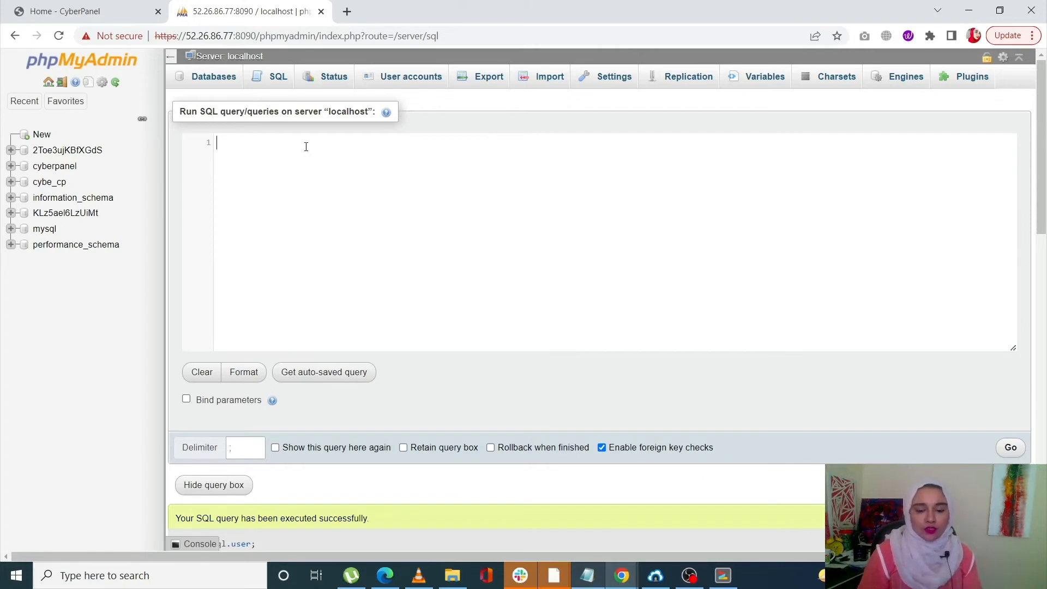
pyautogui.write('select')
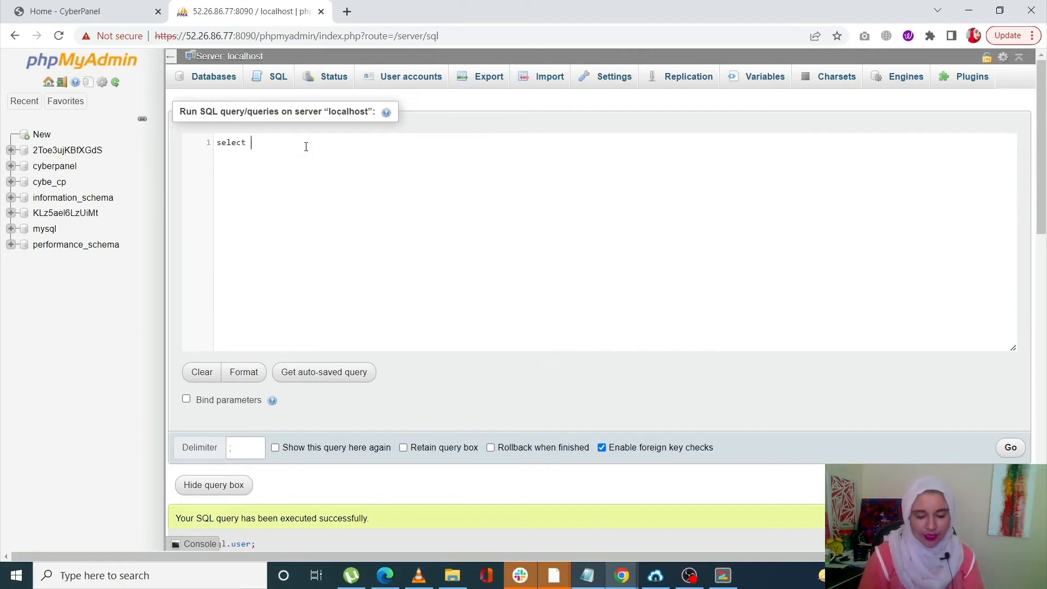
pyautogui.write('user,')
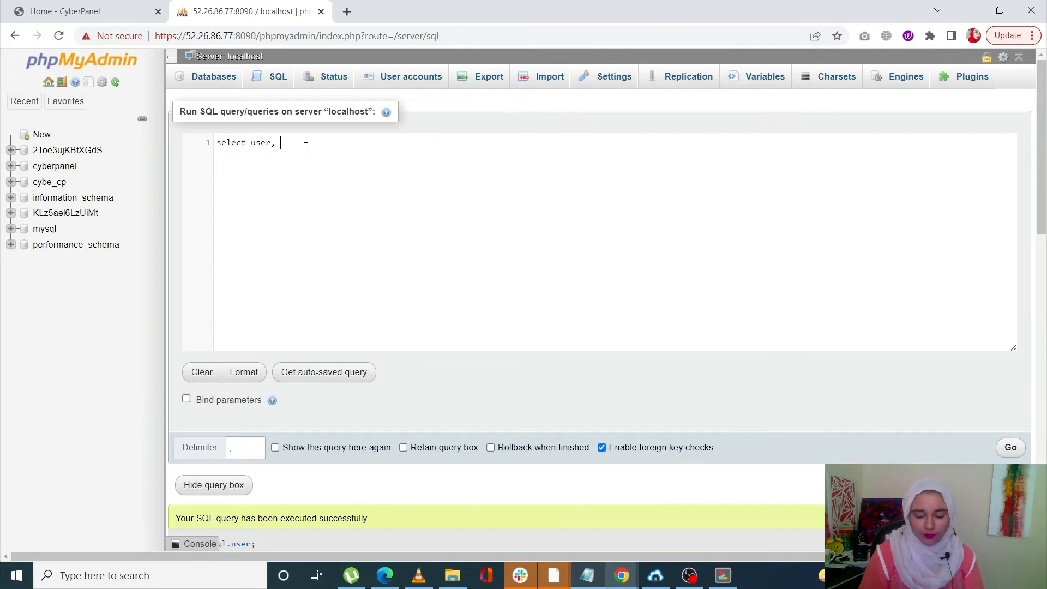
pyautogui.write('host from mysq')
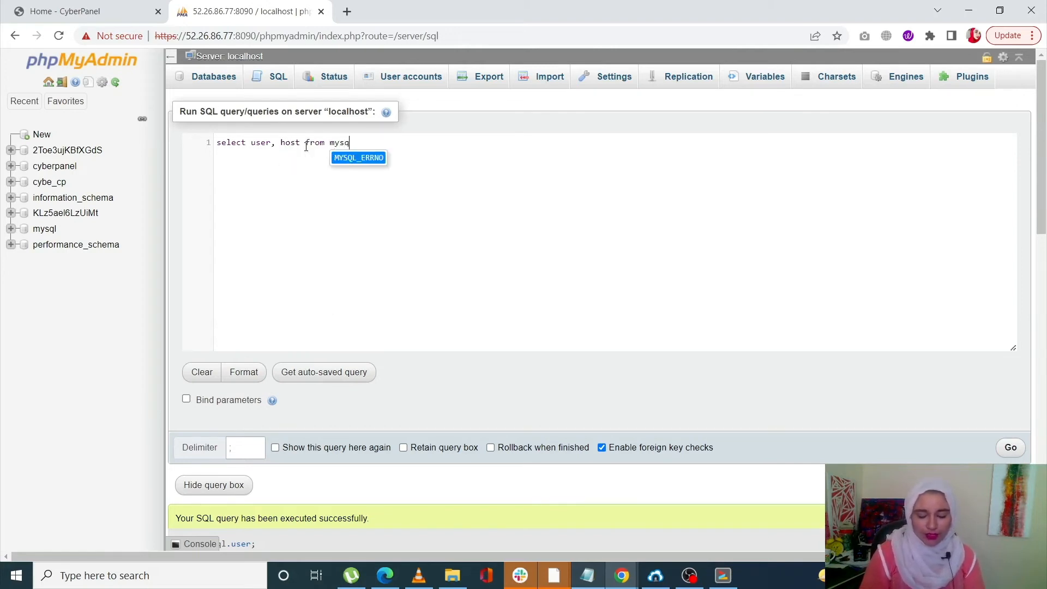
pyautogui.write('l.user;')
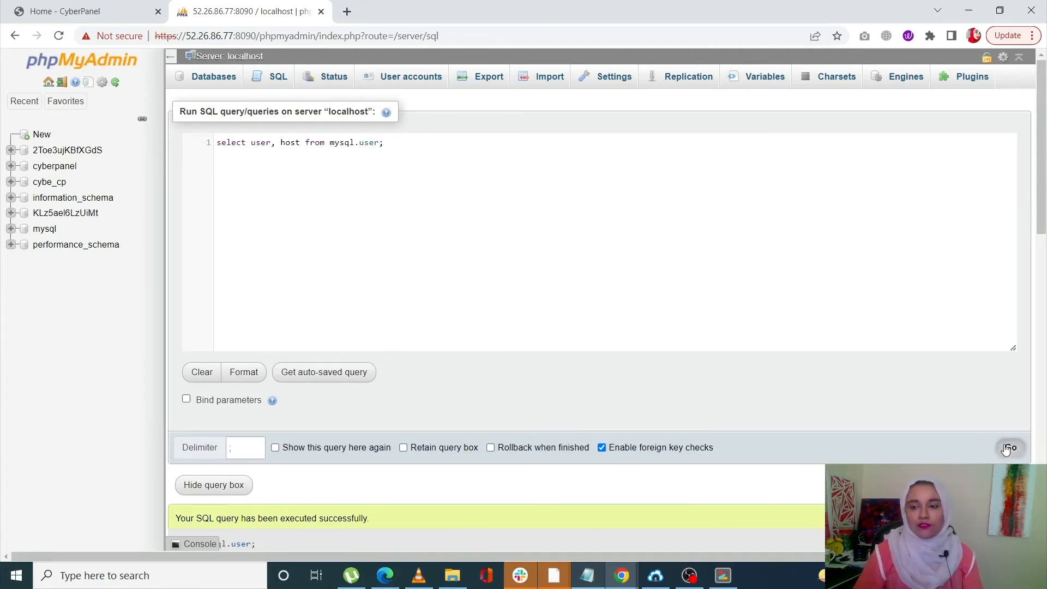
# Step: Run select user, host from mysql.user, review the 174 accounts, and bring the query box back
pyautogui.click(1009, 449)
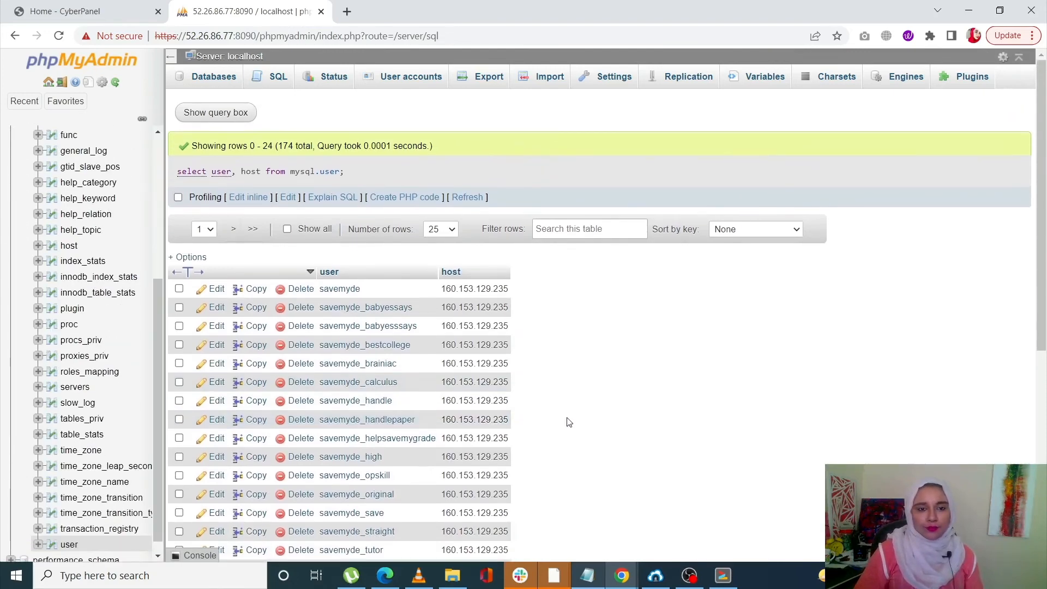
pyautogui.scroll(-3)
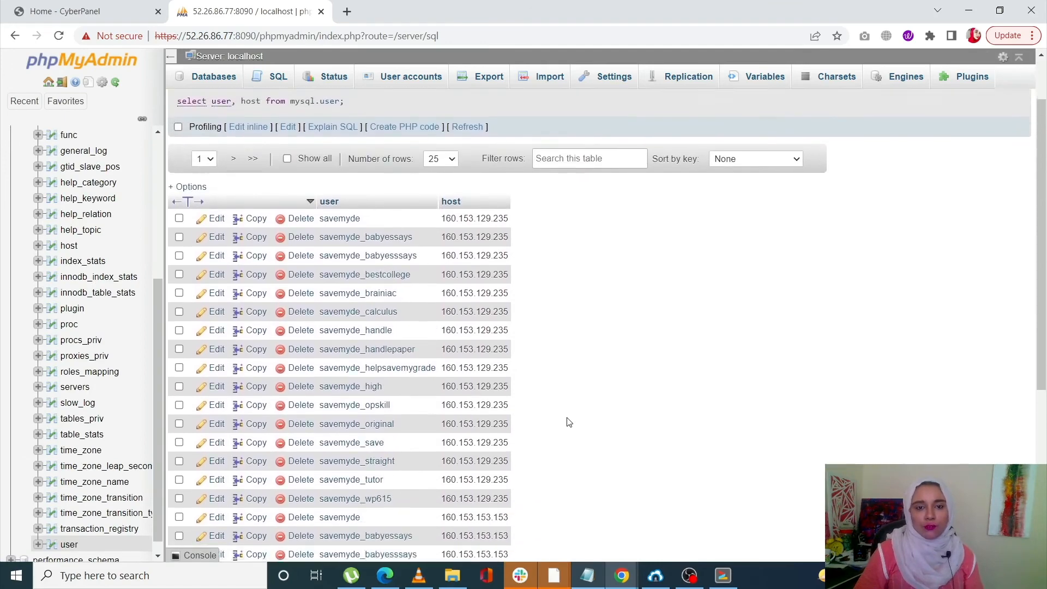
pyautogui.scroll(-3)
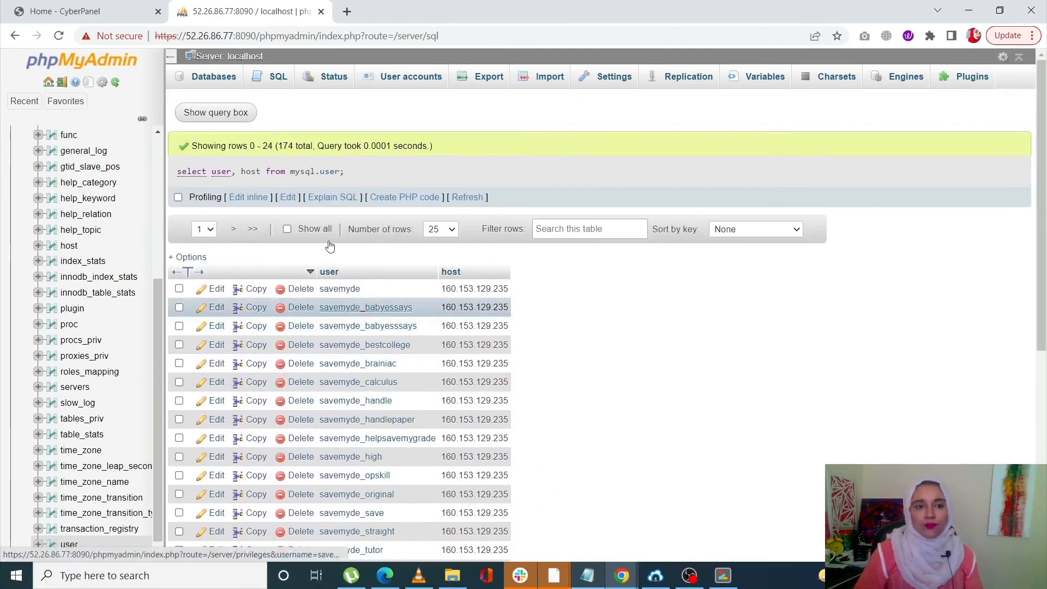
pyautogui.click(216, 112)
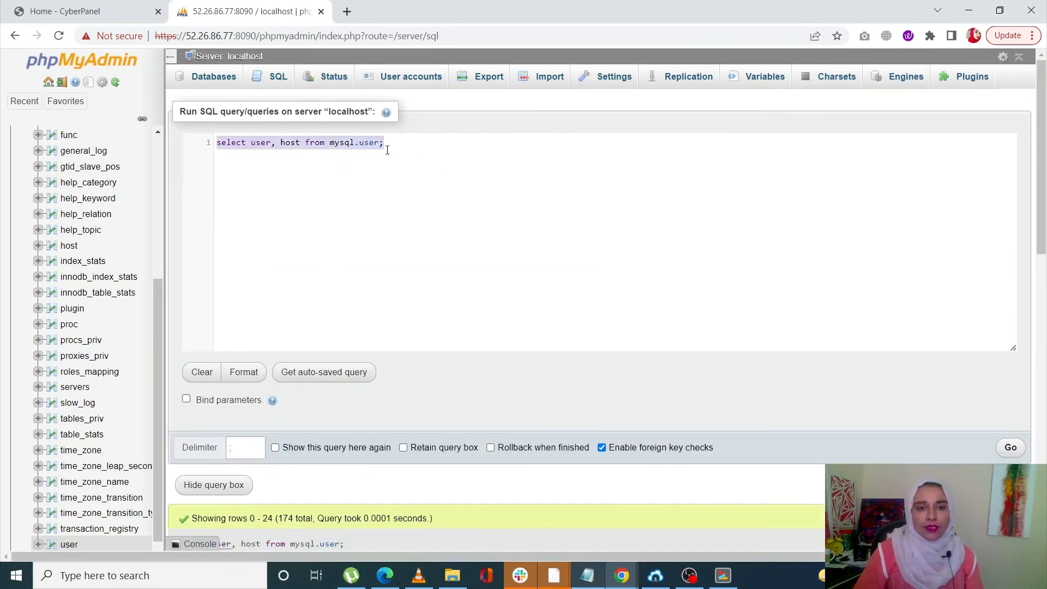
# Step: Clear the editor and enter select user, db, command from information_schema.processlist;
pyautogui.click(202, 372)
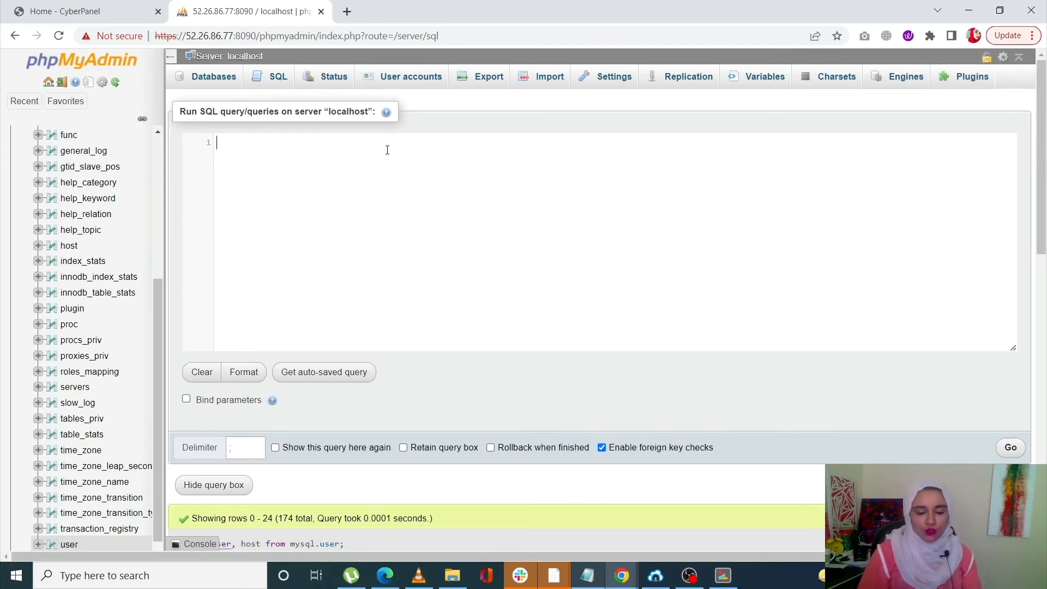
pyautogui.write('select')
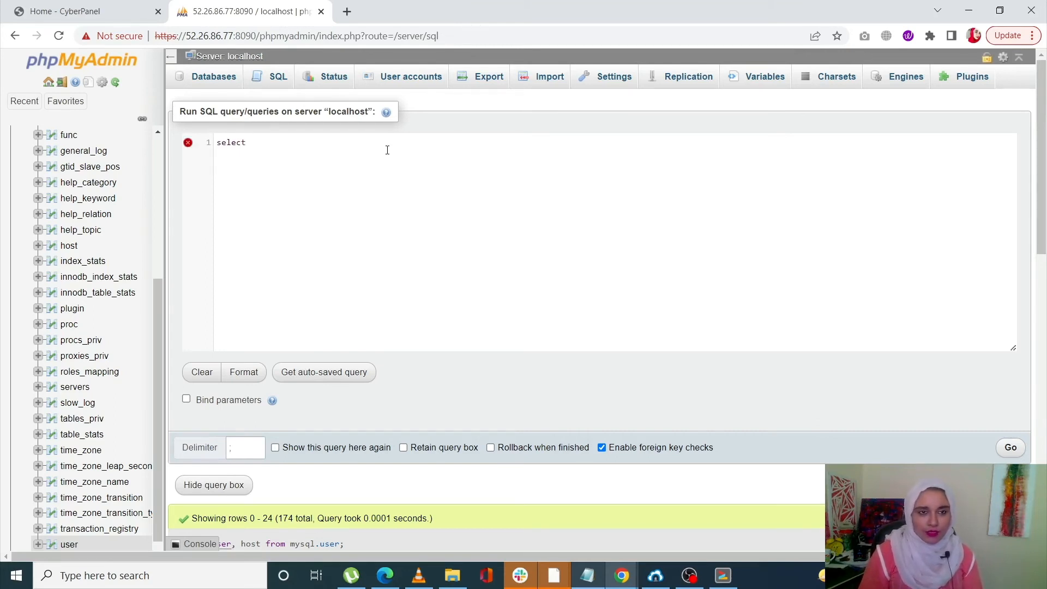
pyautogui.write('user')
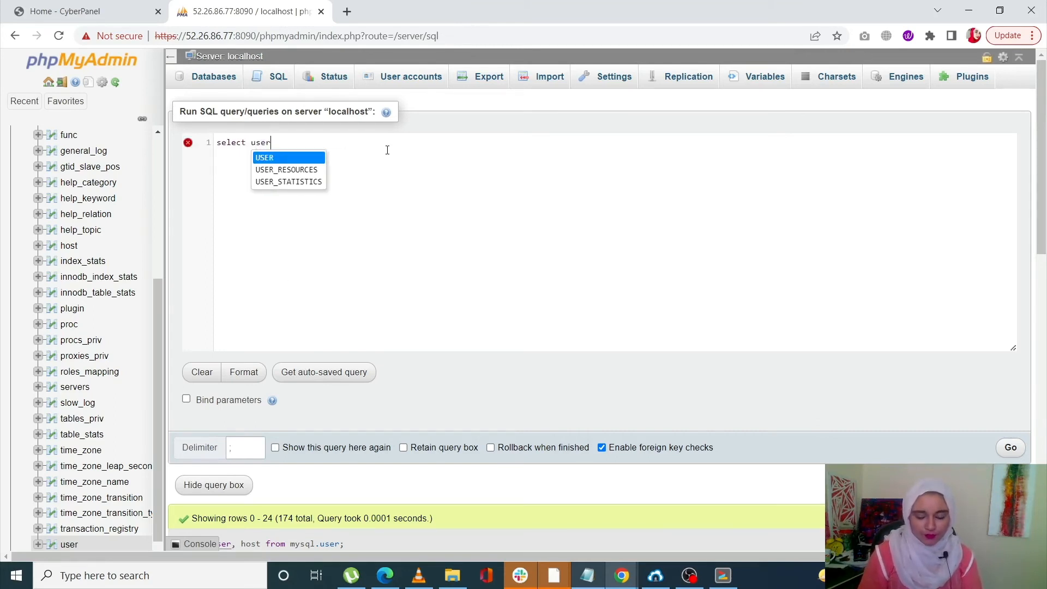
pyautogui.write(', db,')
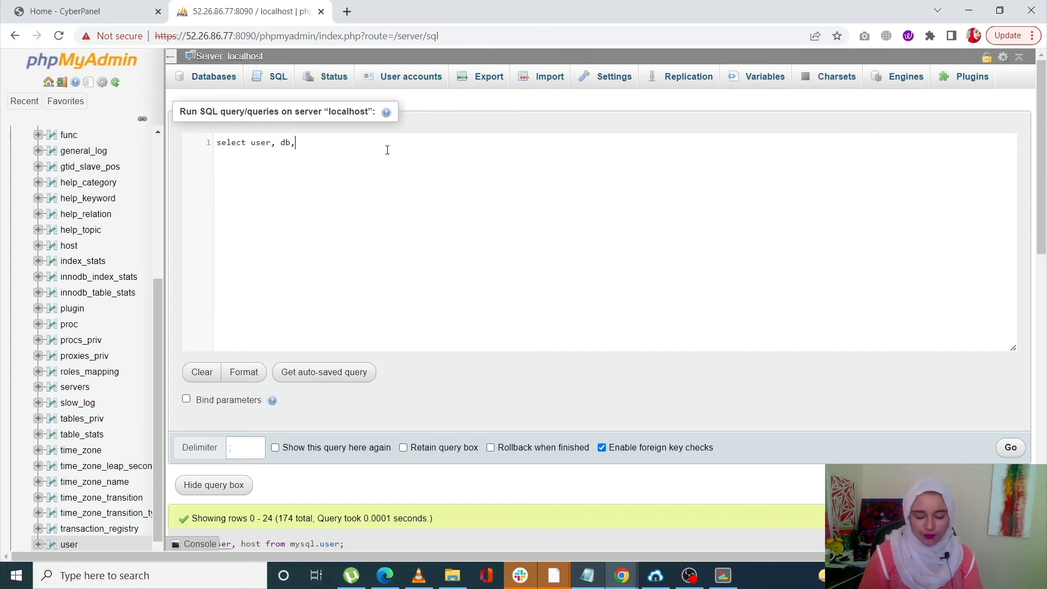
pyautogui.write('command')
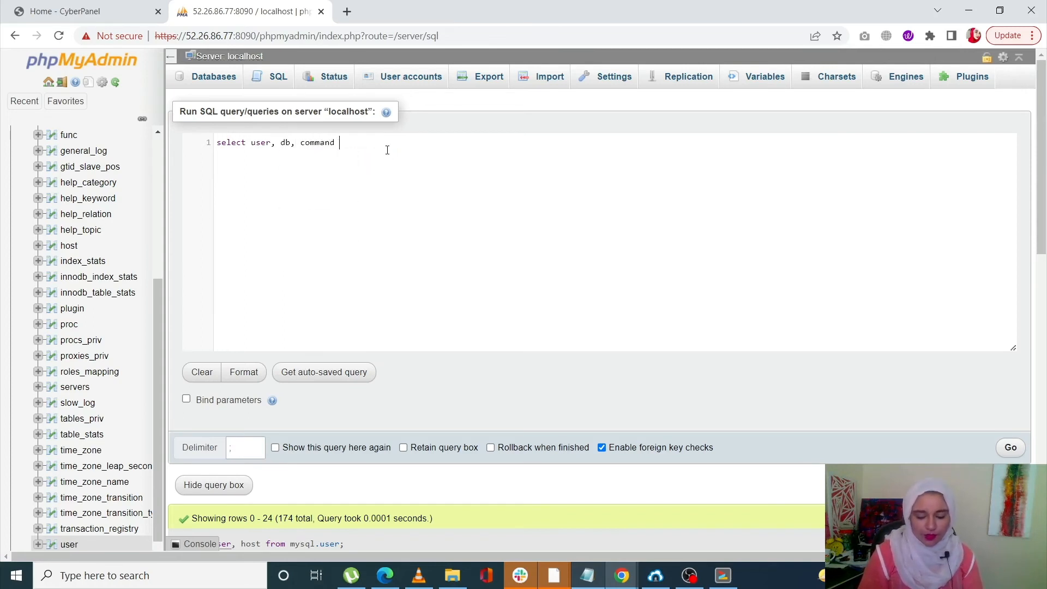
pyautogui.write('from i')
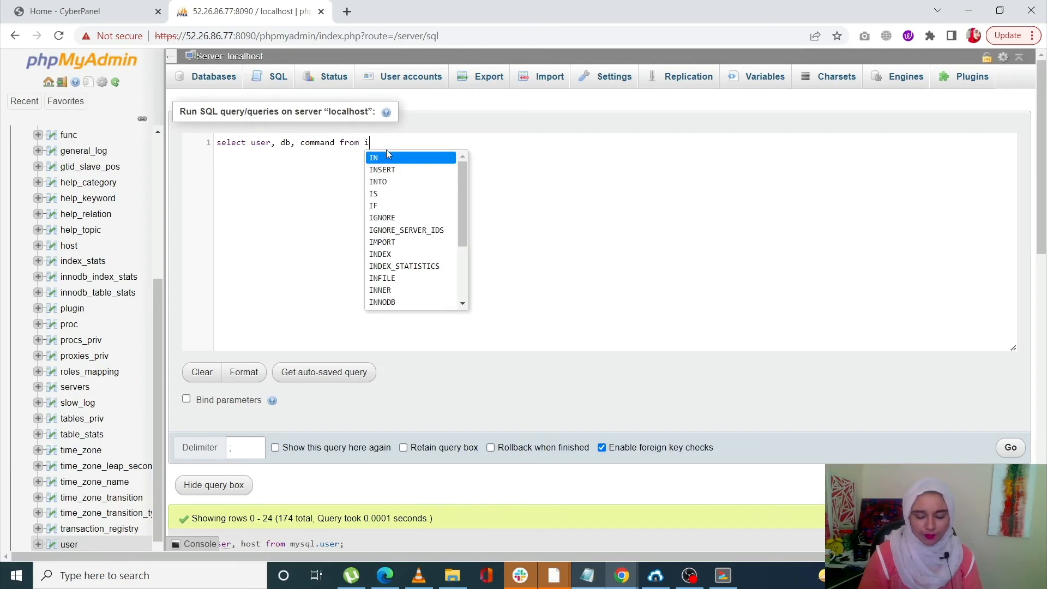
pyautogui.write('nformation')
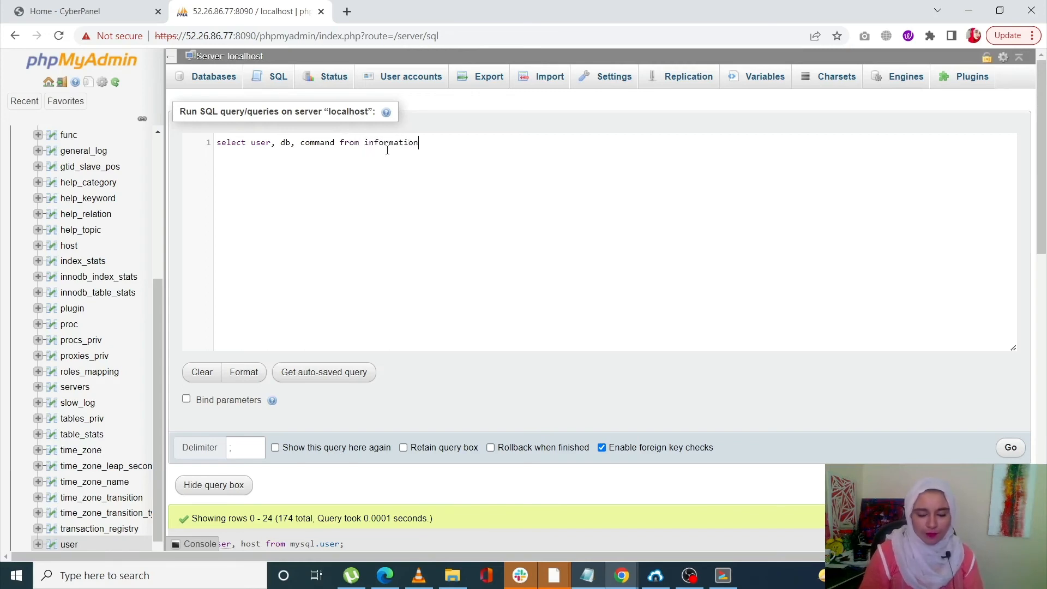
pyautogui.write('_sch')
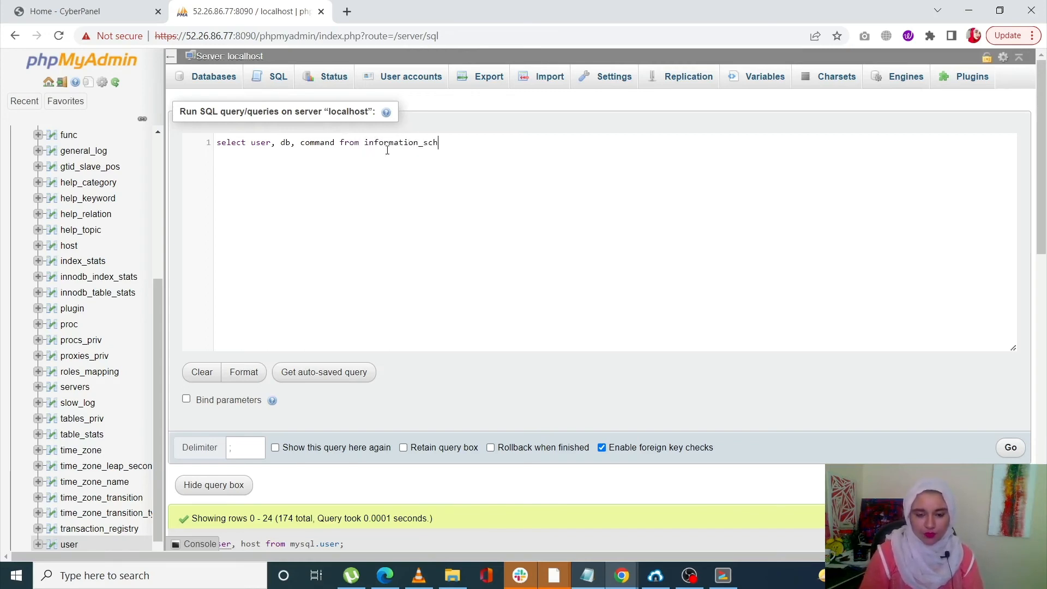
pyautogui.write('ema')
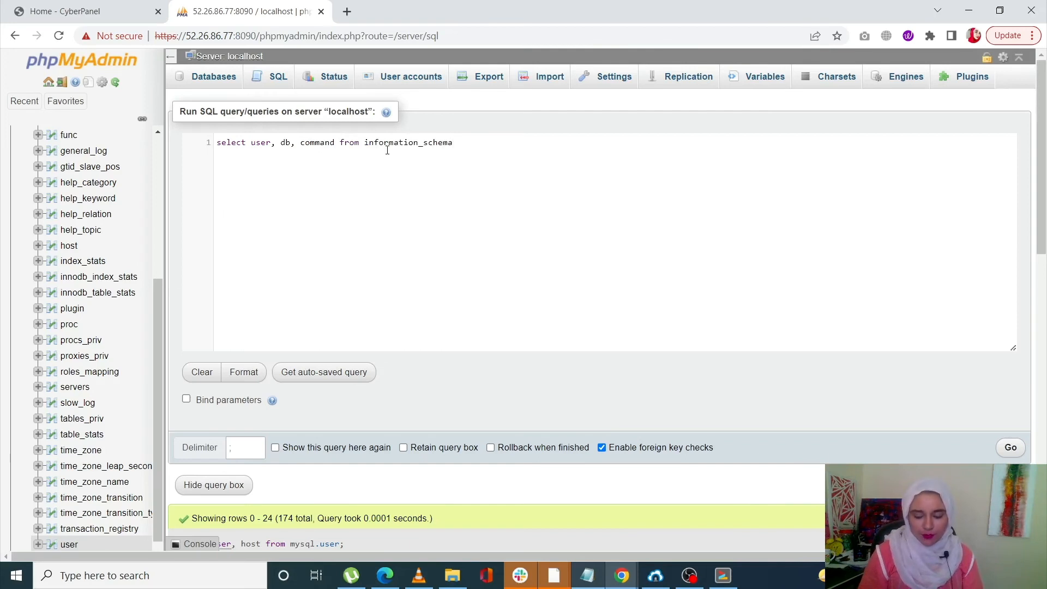
pyautogui.write('.process')
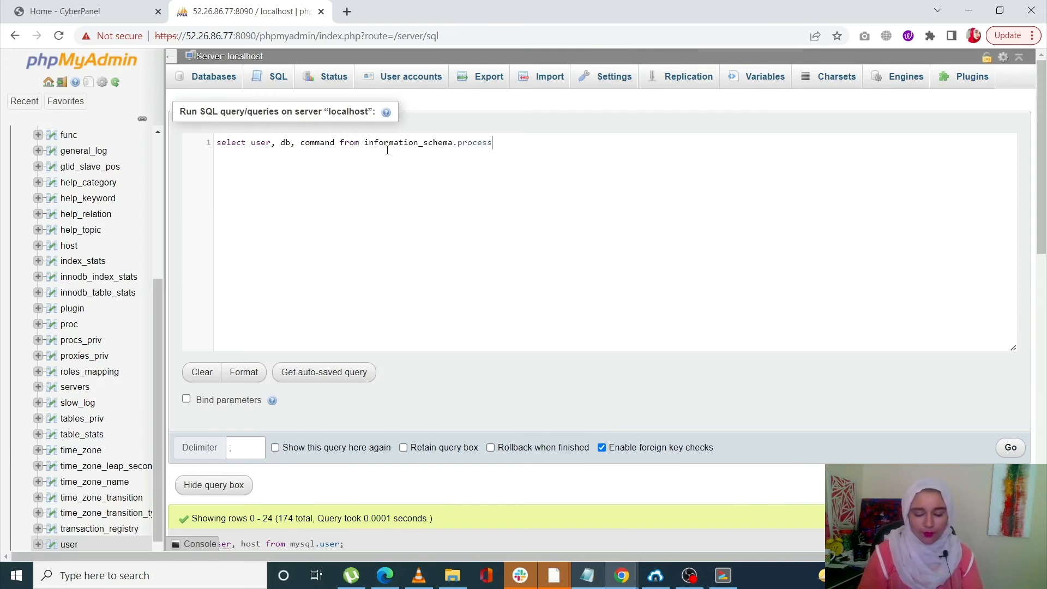
pyautogui.write('list;')
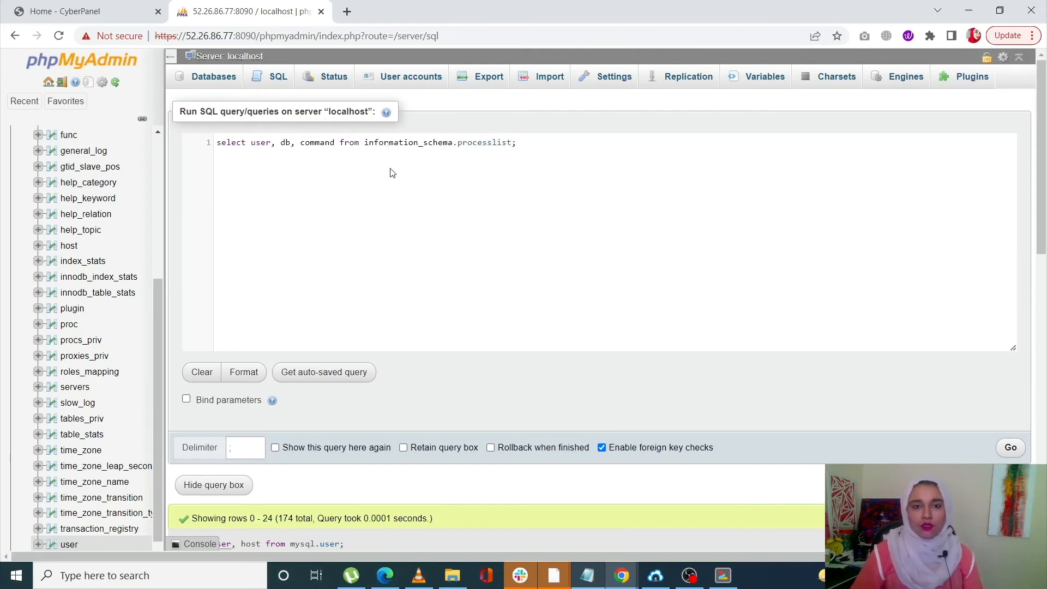
# Step: Run the processlist query, returning 8 rows of users, databases and commands like Sleep and Query
pyautogui.click(1009, 447)
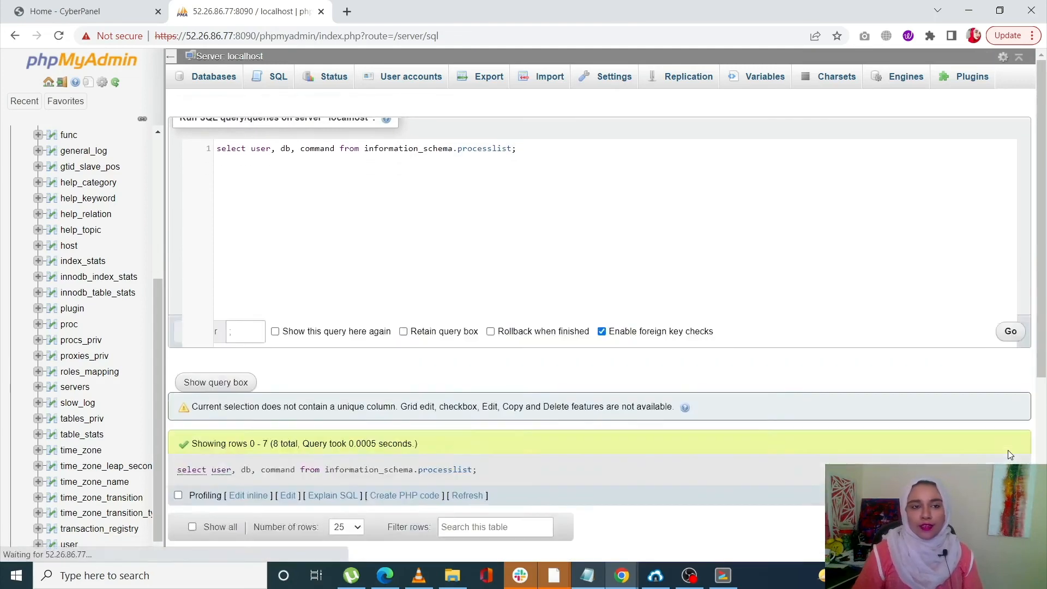
pyautogui.scroll(-3)
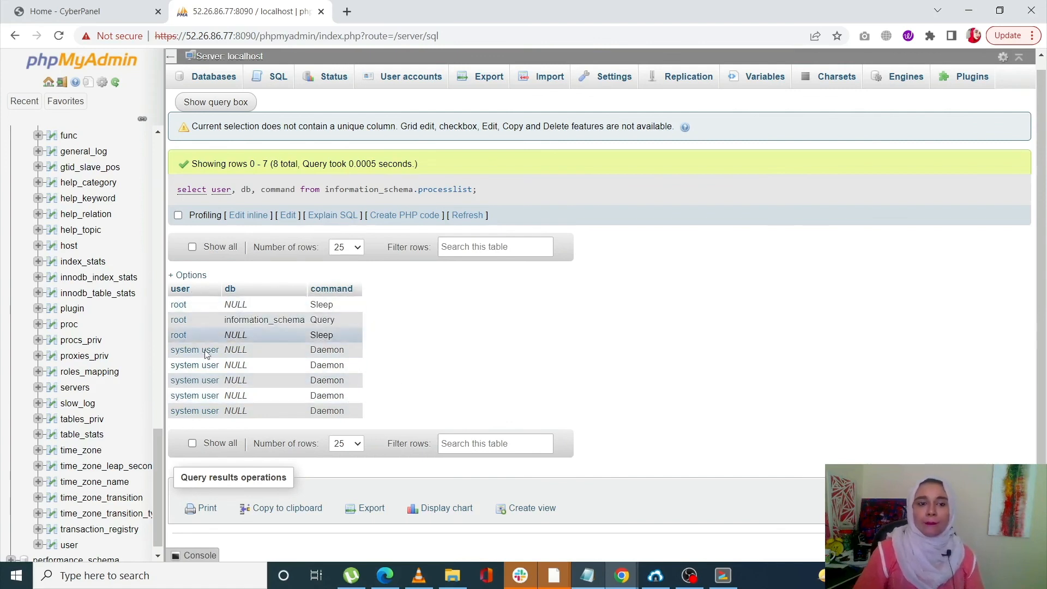
pyautogui.moveTo(480, 411)
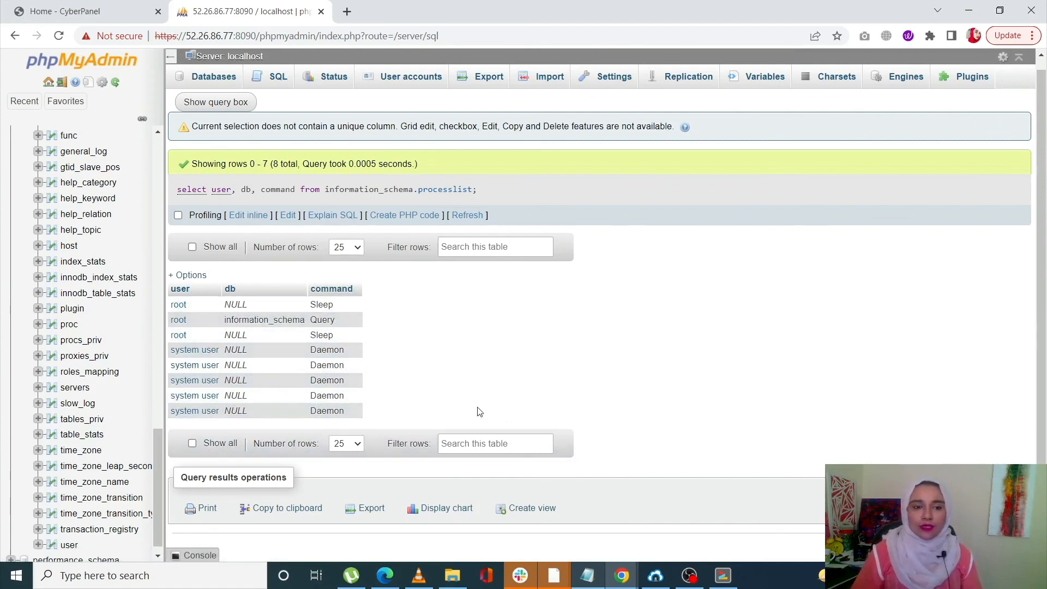